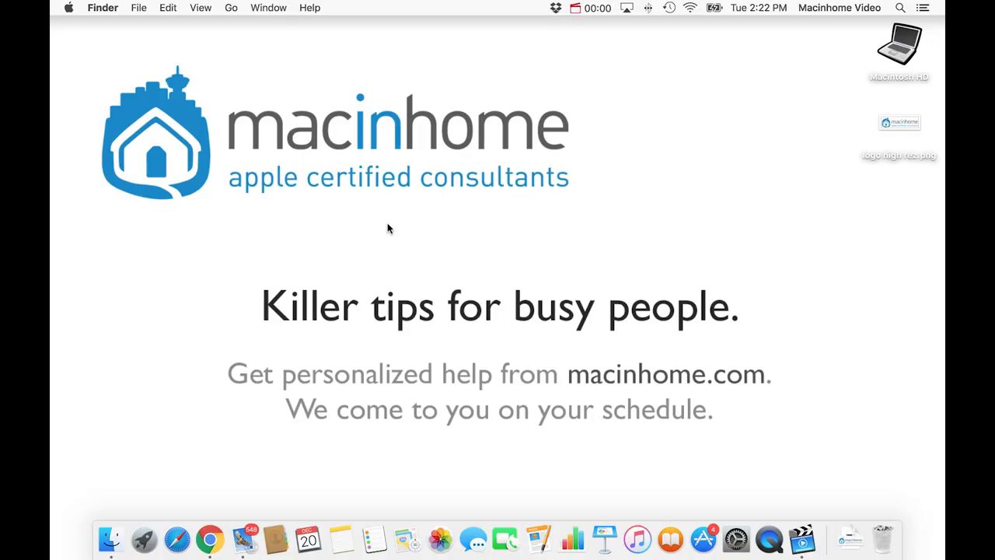
mouse_move(245, 539)
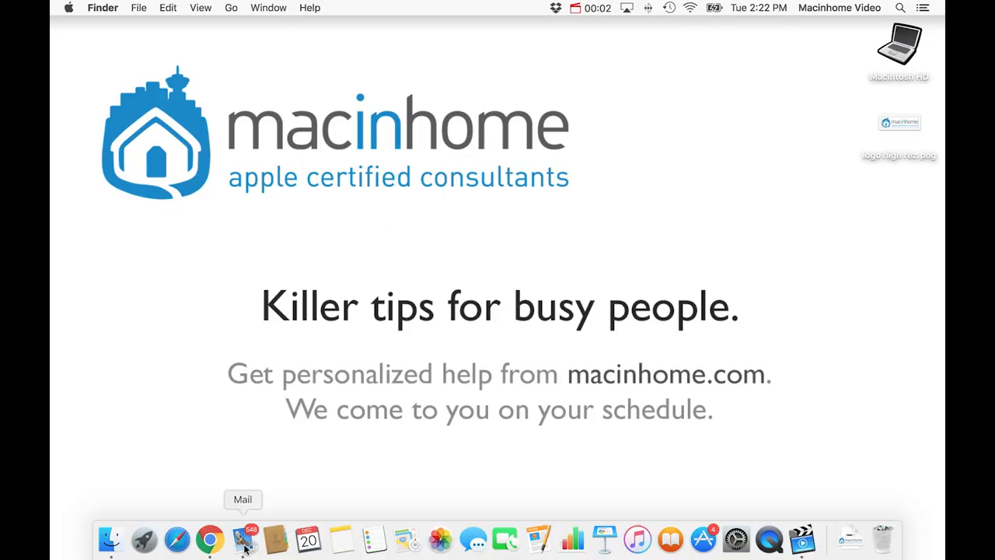
- Launch Mail and start a blank new message with the cursor in its body
click(242, 538)
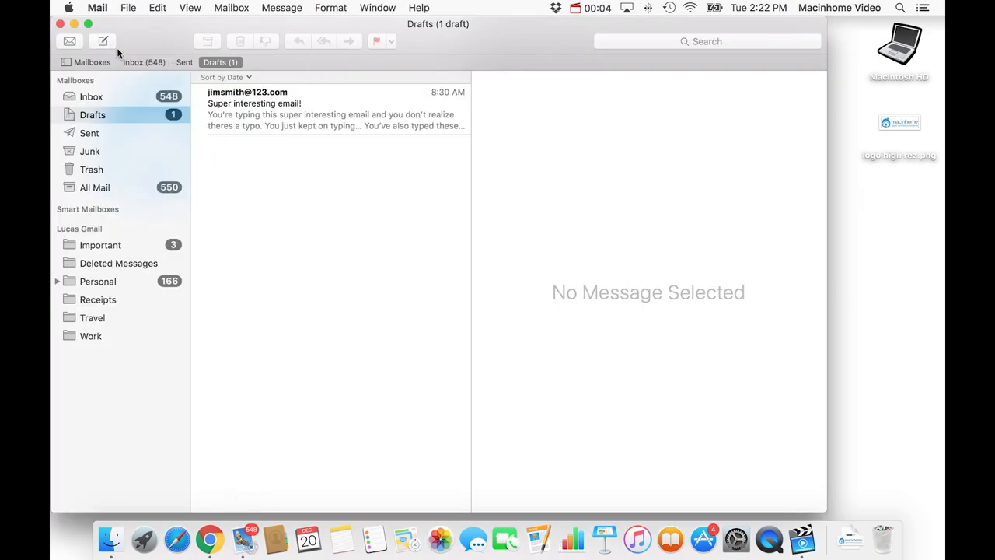
click(102, 40)
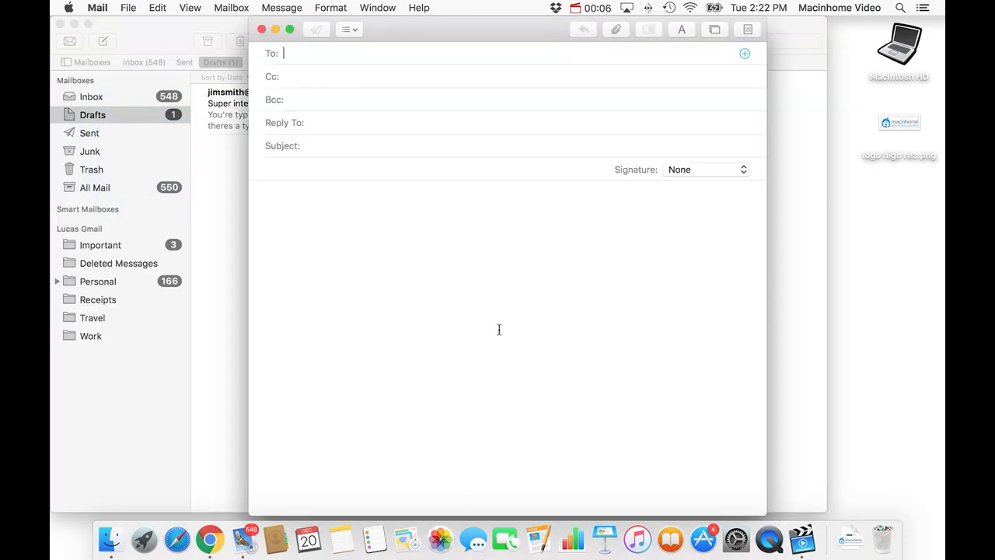
mouse_move(345, 219)
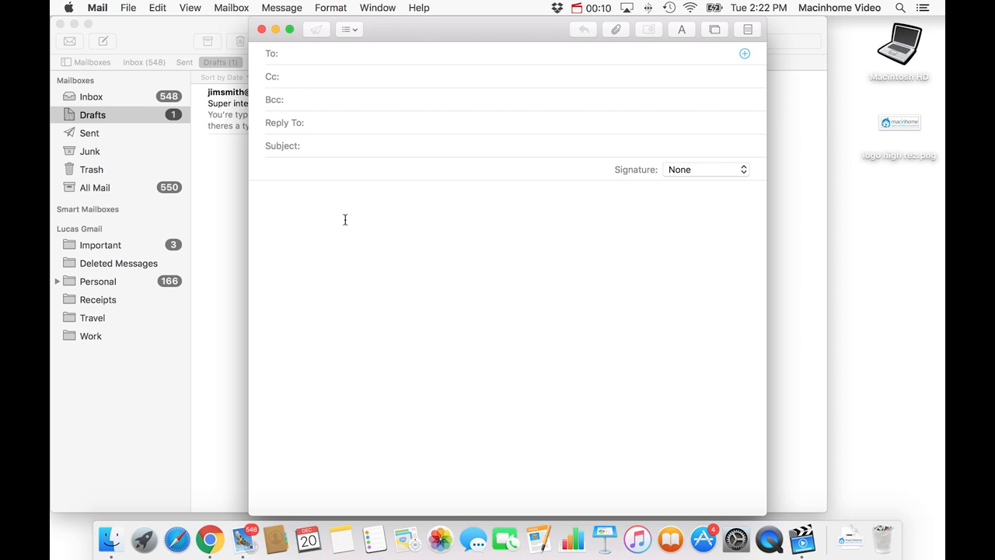
click(344, 219)
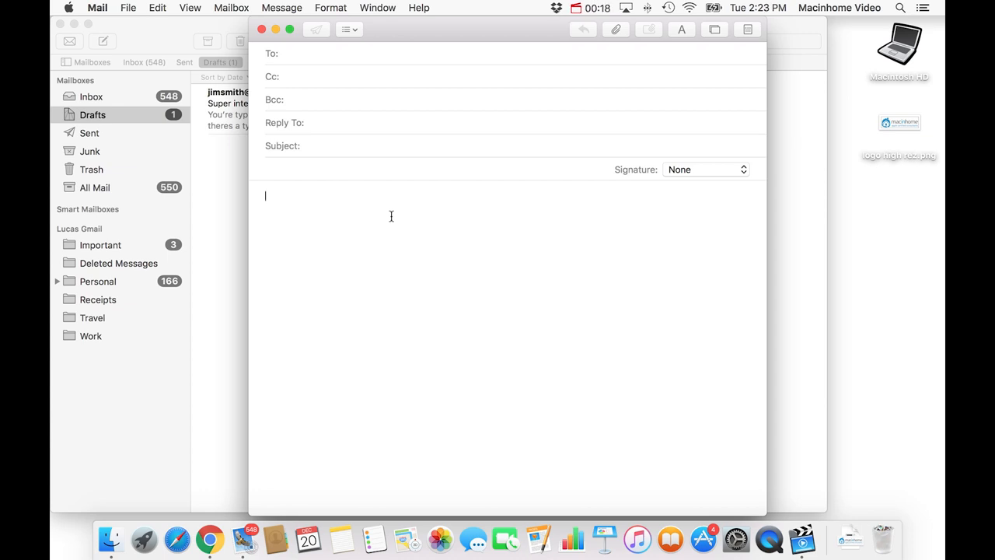
mouse_move(500, 195)
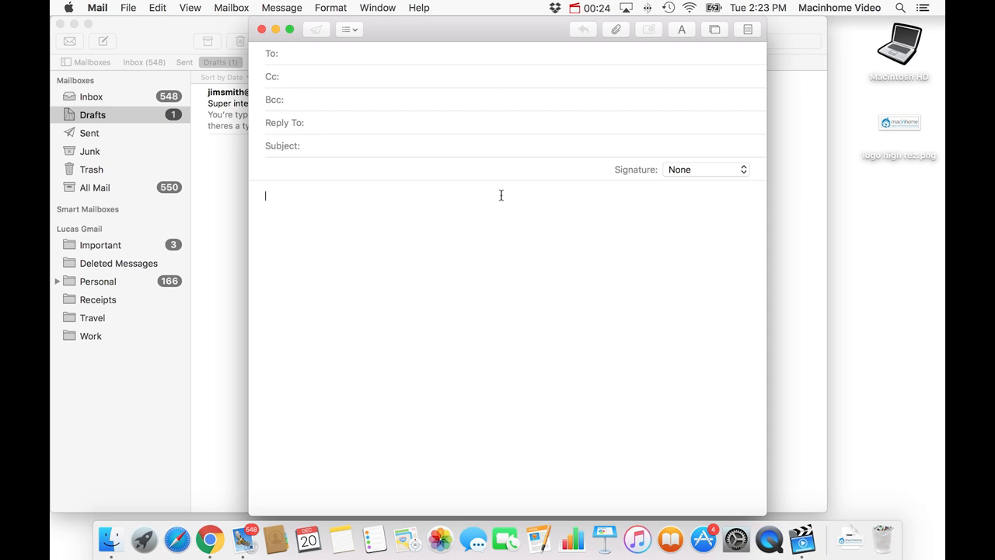
mouse_move(514, 204)
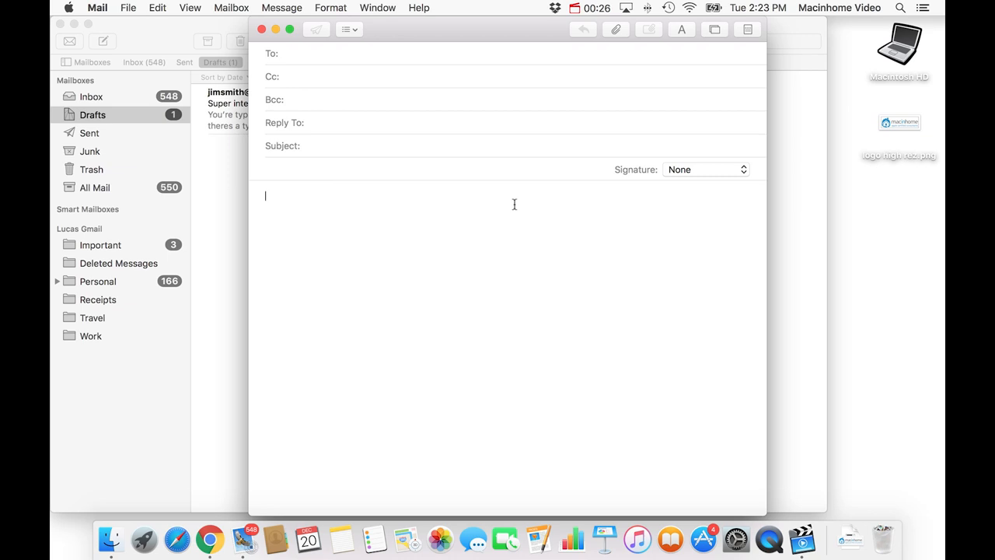
mouse_move(317, 251)
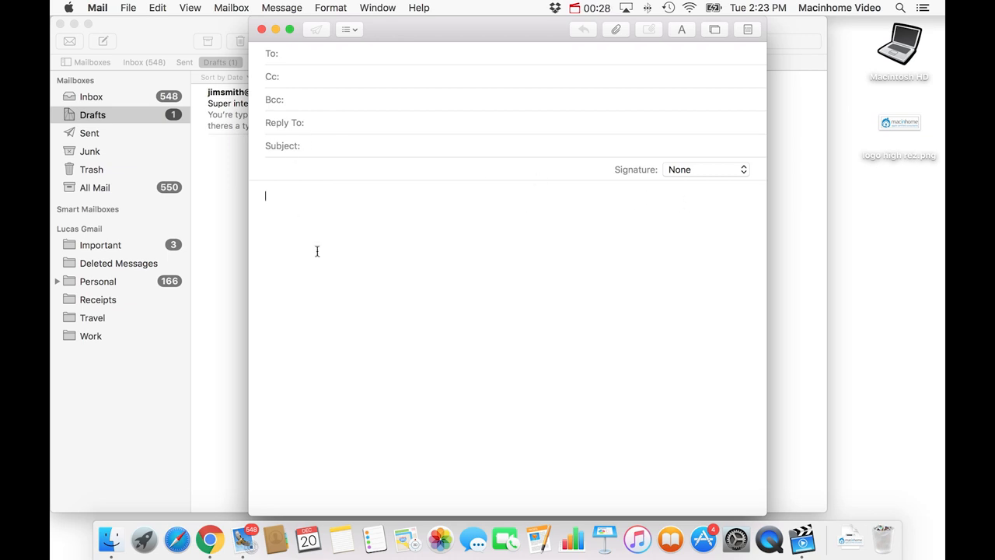
- Insert the Low Rez Demo signature, then replace it with the High Rez Demo signature
click(706, 169)
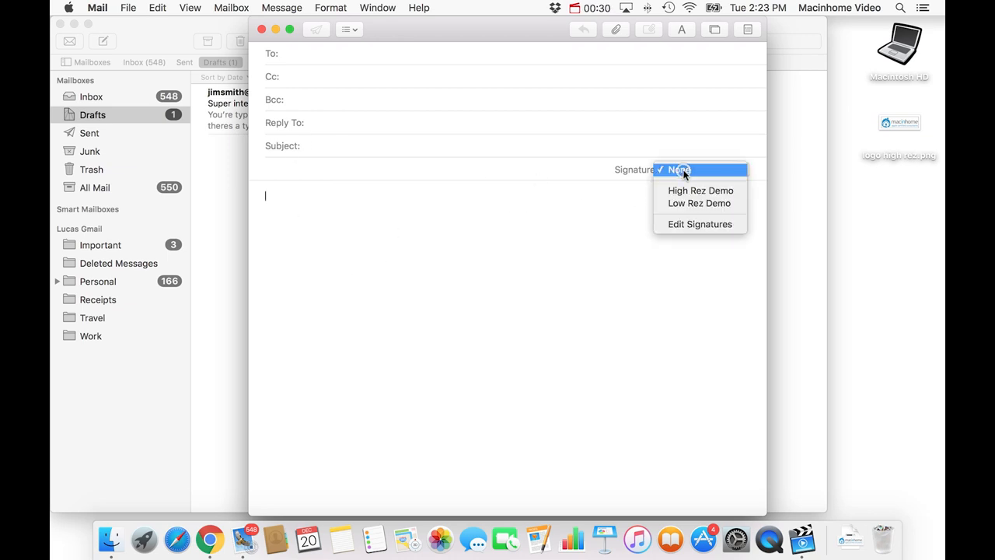
click(699, 203)
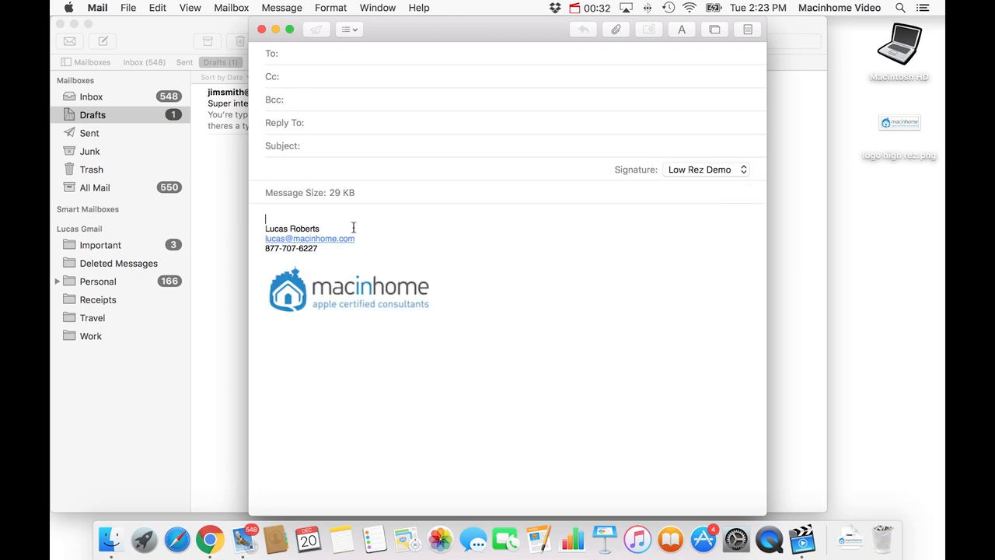
mouse_move(307, 266)
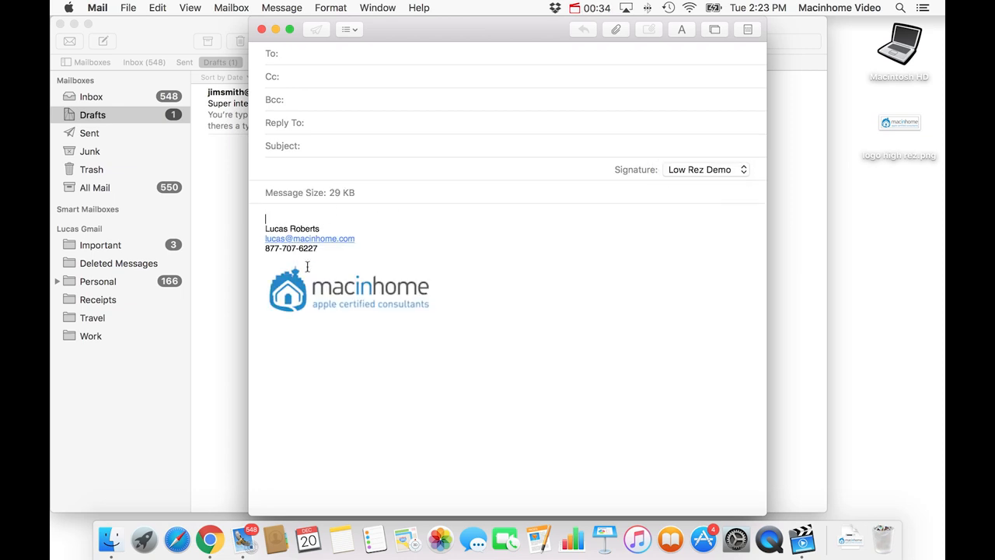
click(348, 289)
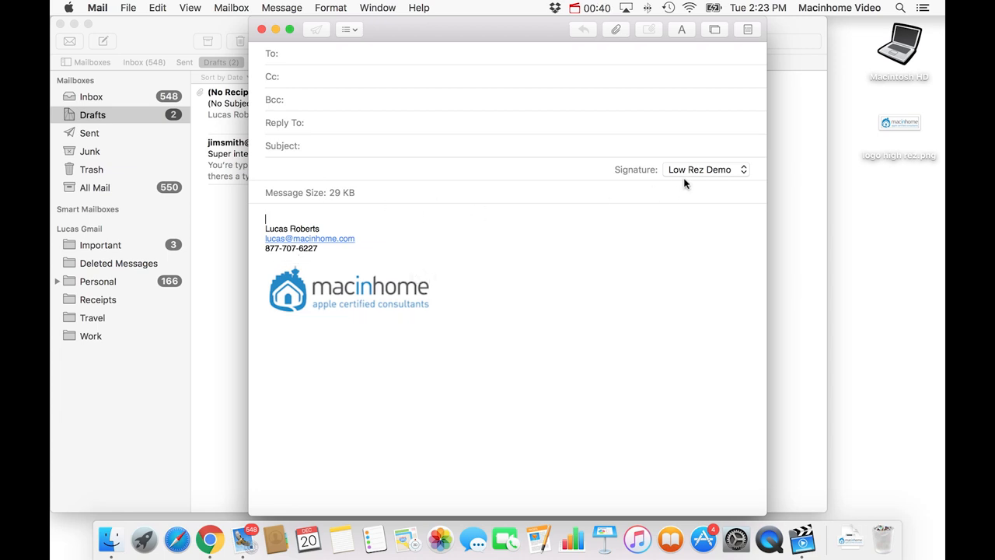
click(706, 170)
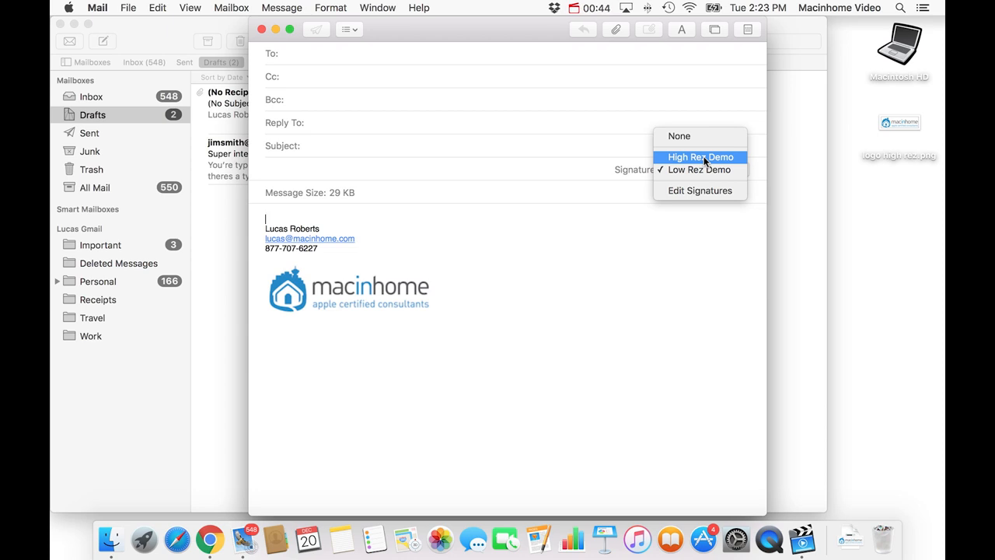
click(700, 157)
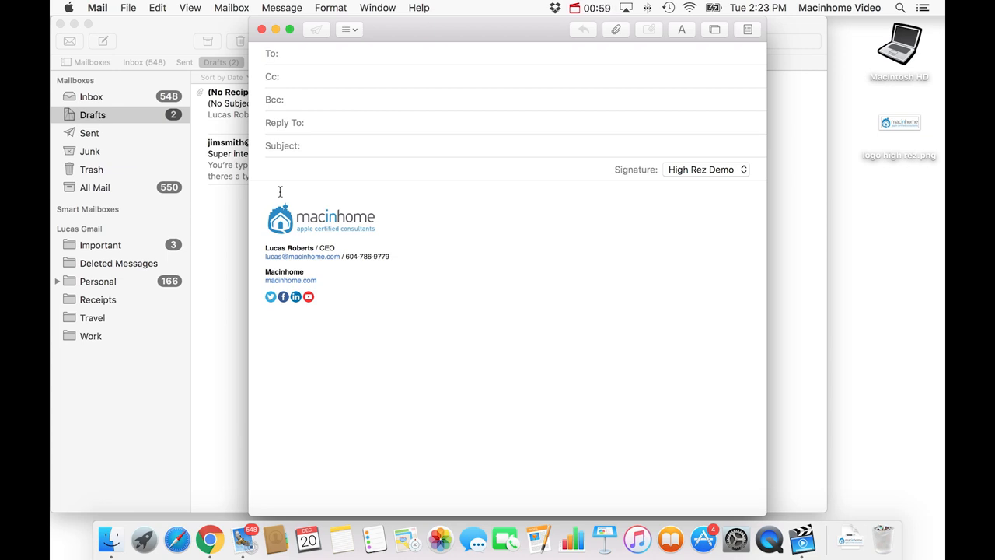
- Close Mail's windows and duplicate logo high rez.png in Preview as logo low rez.png
key(cmd+w)
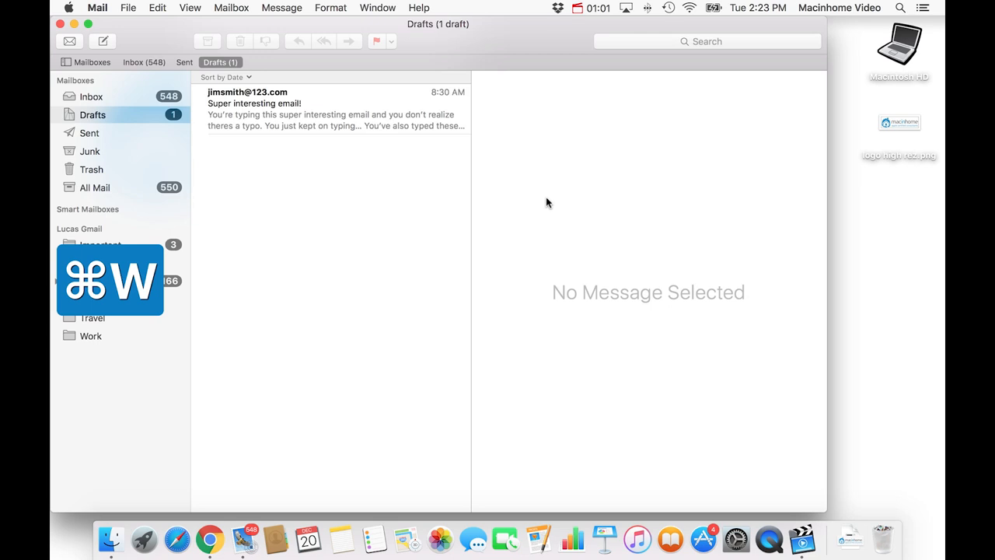
key(cmd+w)
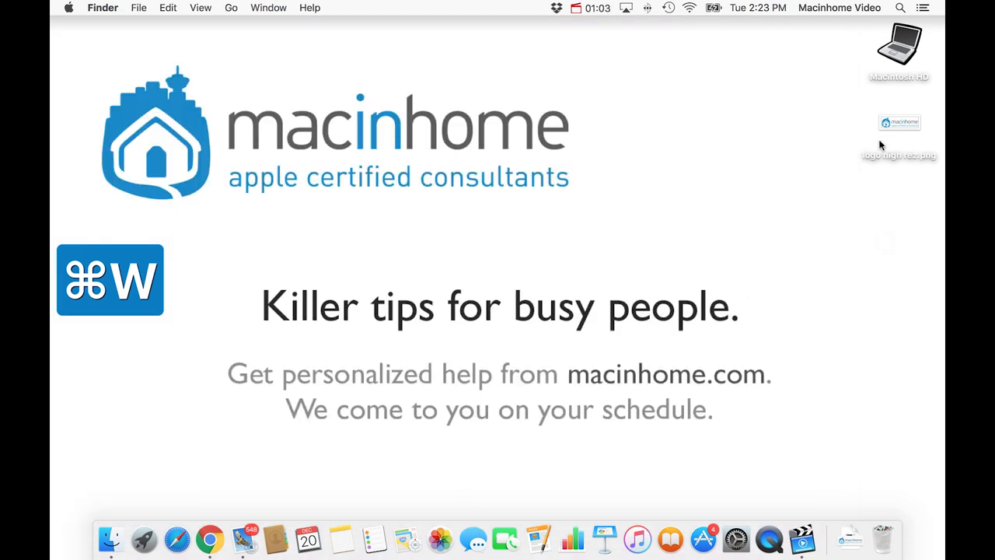
click(898, 122)
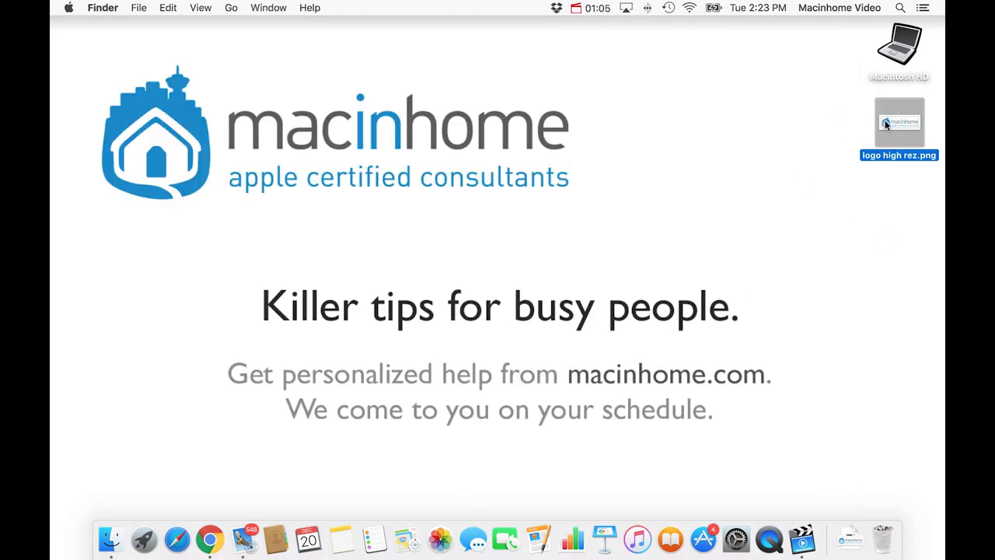
double_click(899, 122)
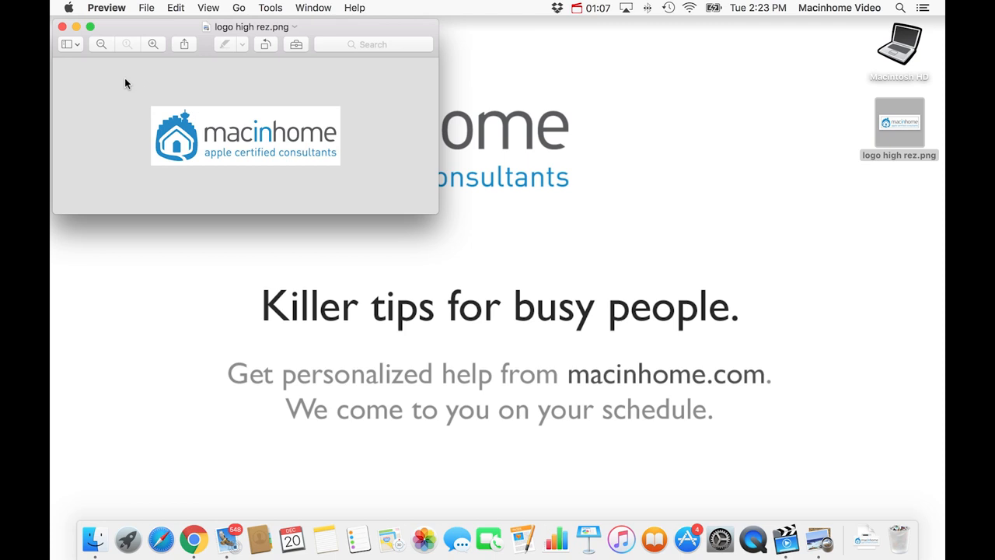
mouse_move(147, 10)
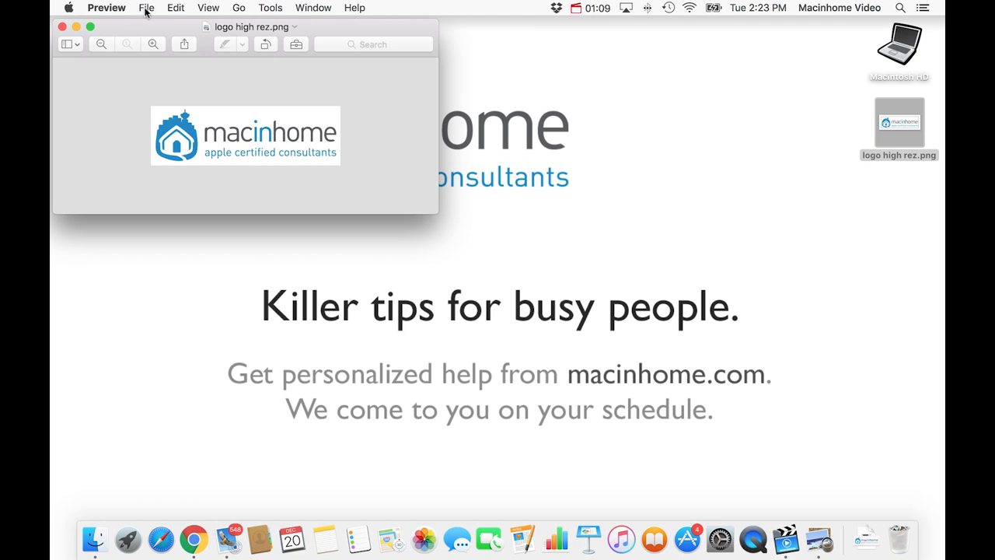
click(147, 8)
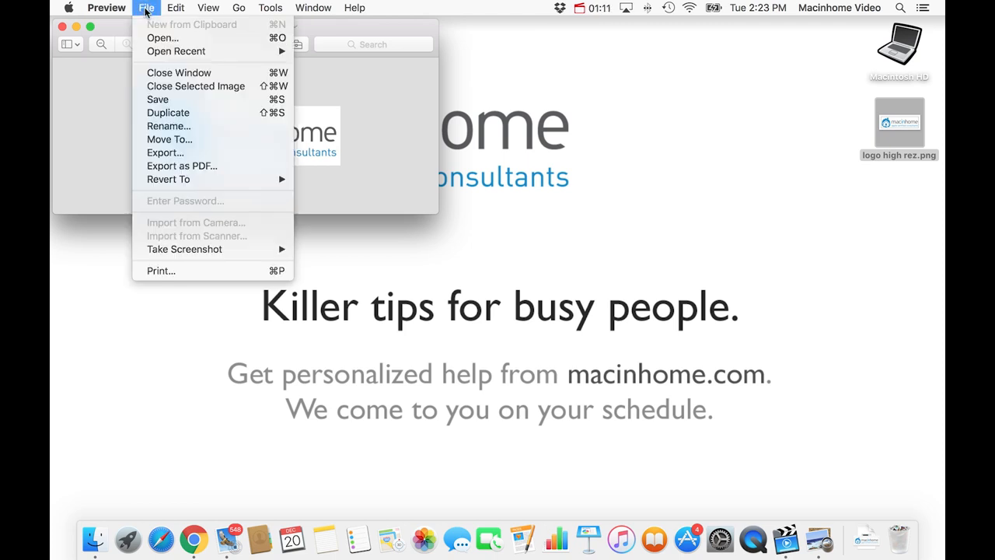
mouse_move(176, 50)
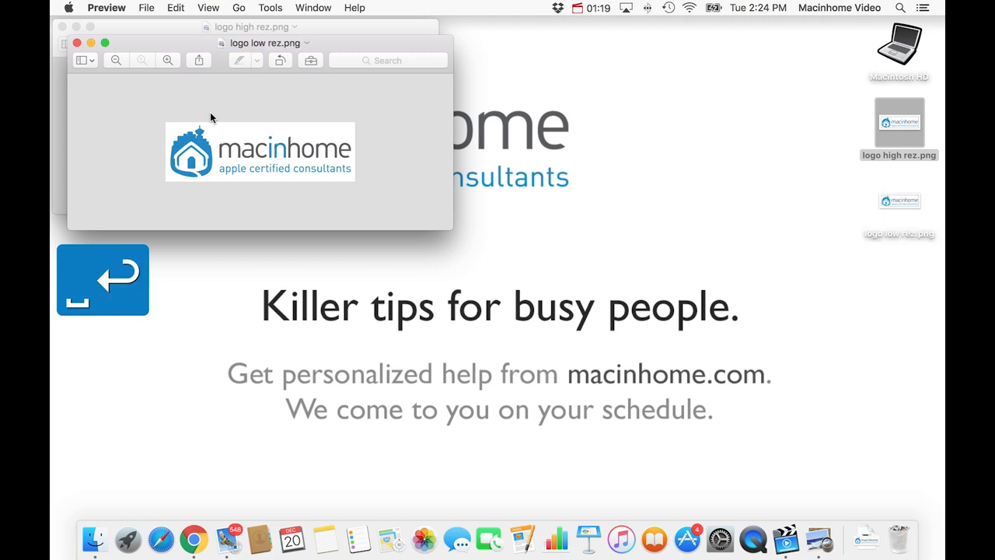
drag(265, 43, 388, 70)
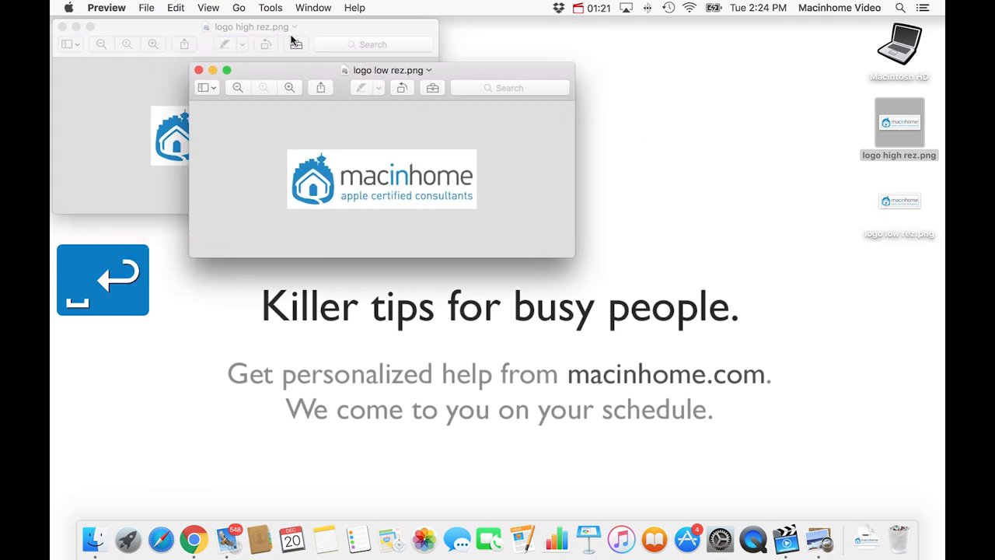
- Resize the low-rez logo proportionally to 239 by 75 pixels and save it
click(270, 7)
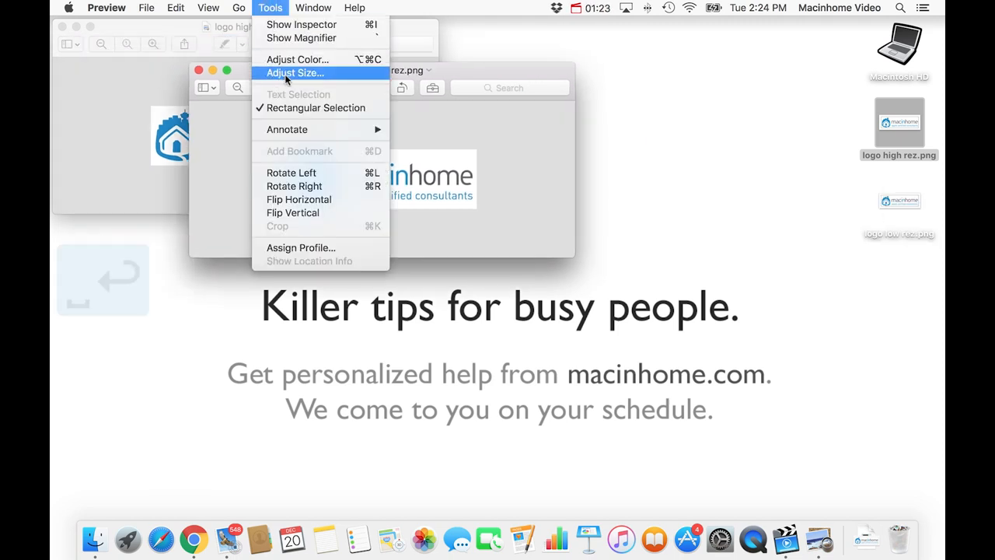
click(295, 72)
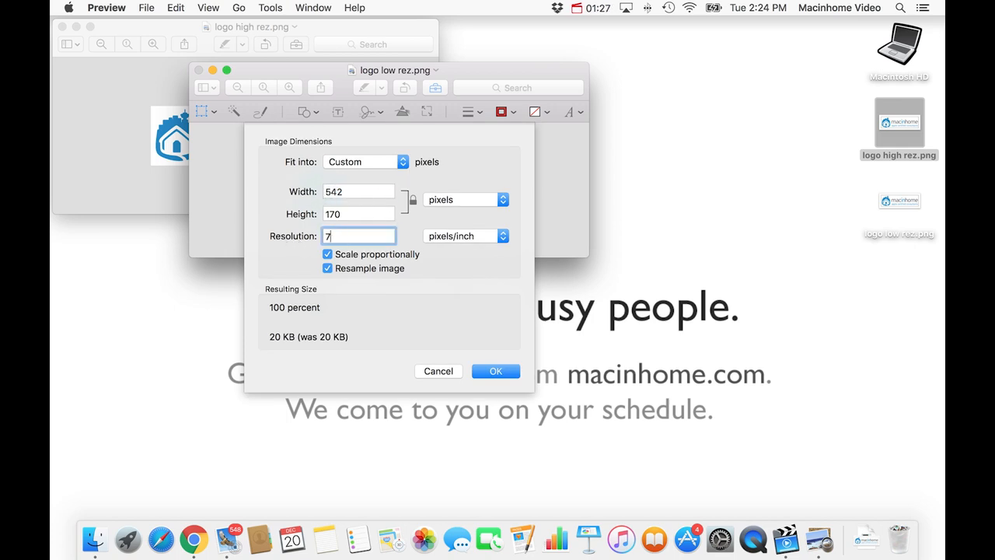
text(2)
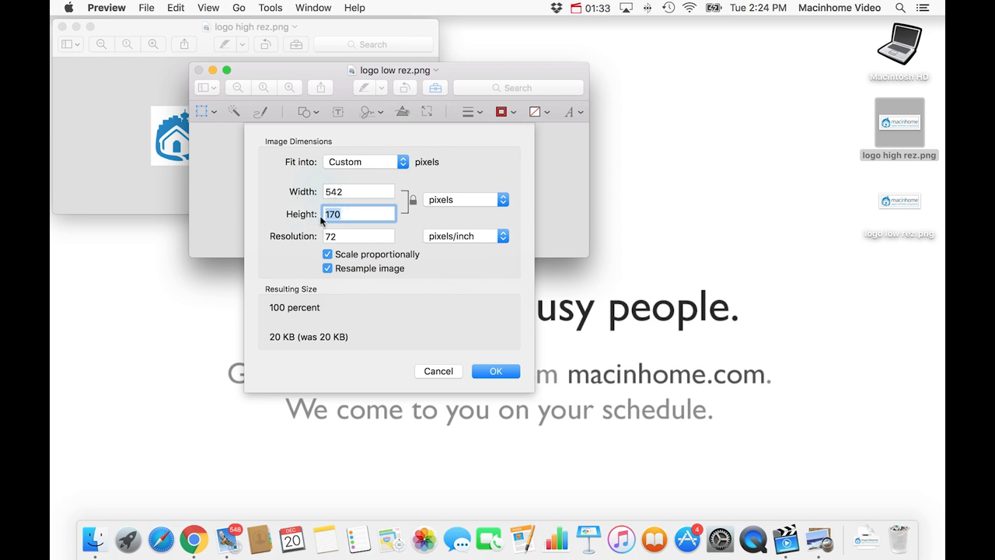
text(75)
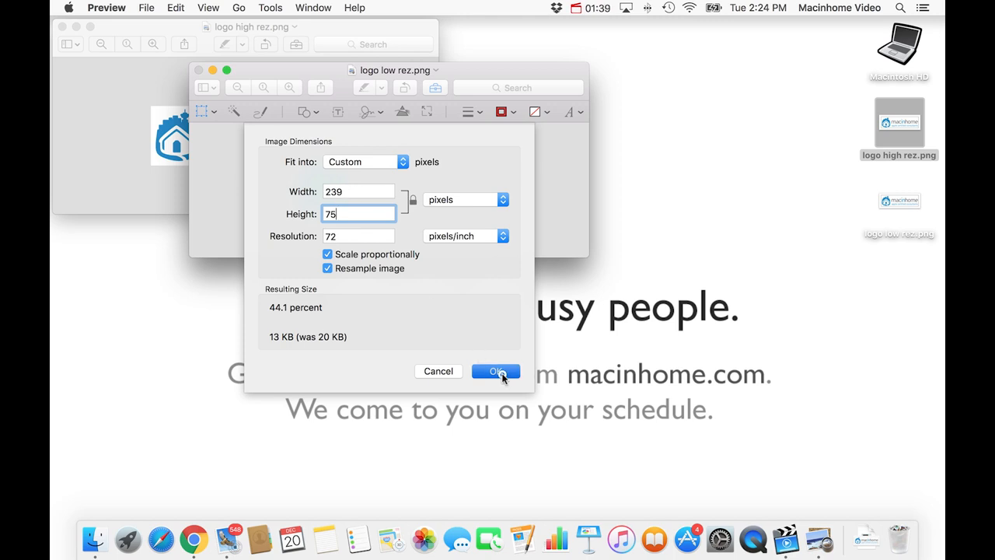
click(496, 370)
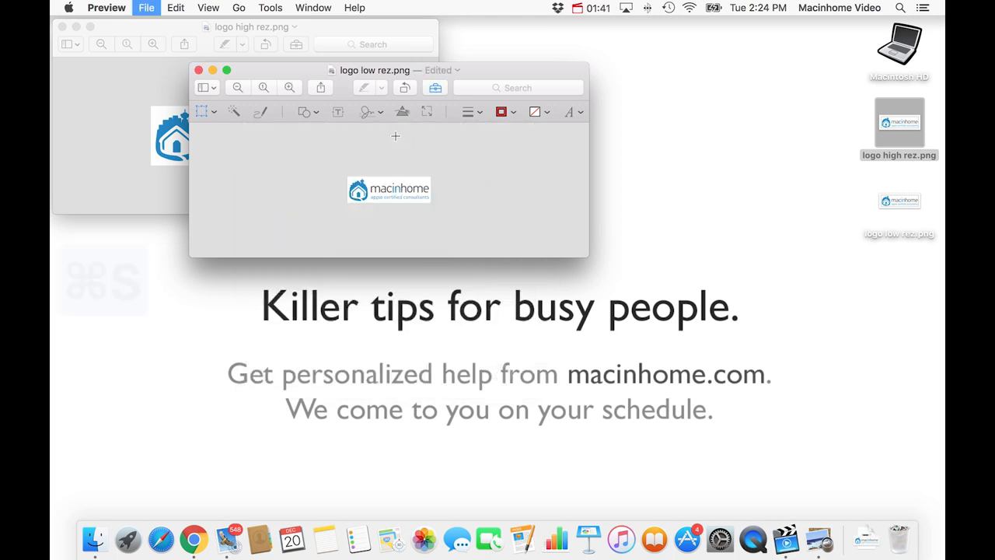
key(cmd+s)
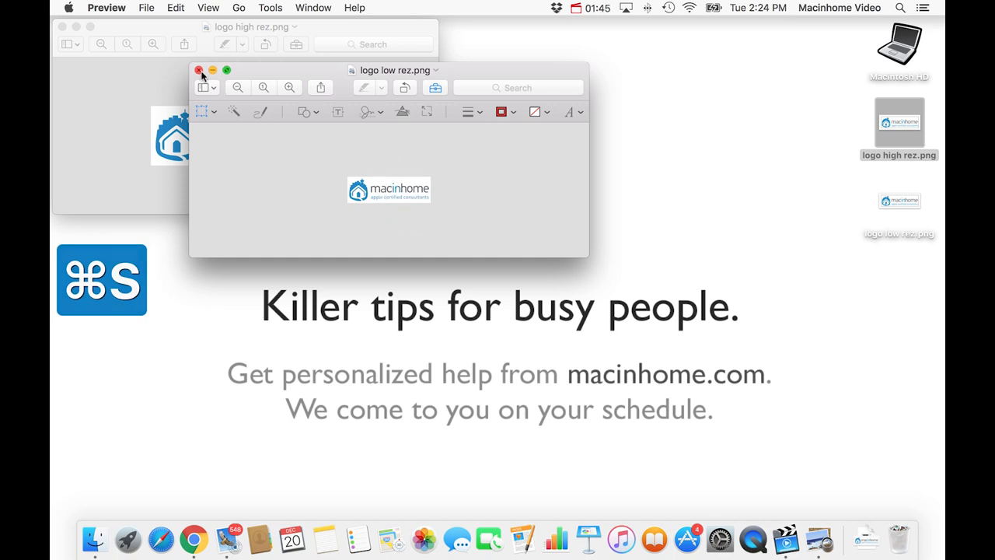
- Quit Preview and show Mail's Signatures preferences listing Low Rez Demo and High Rez Demo
click(198, 70)
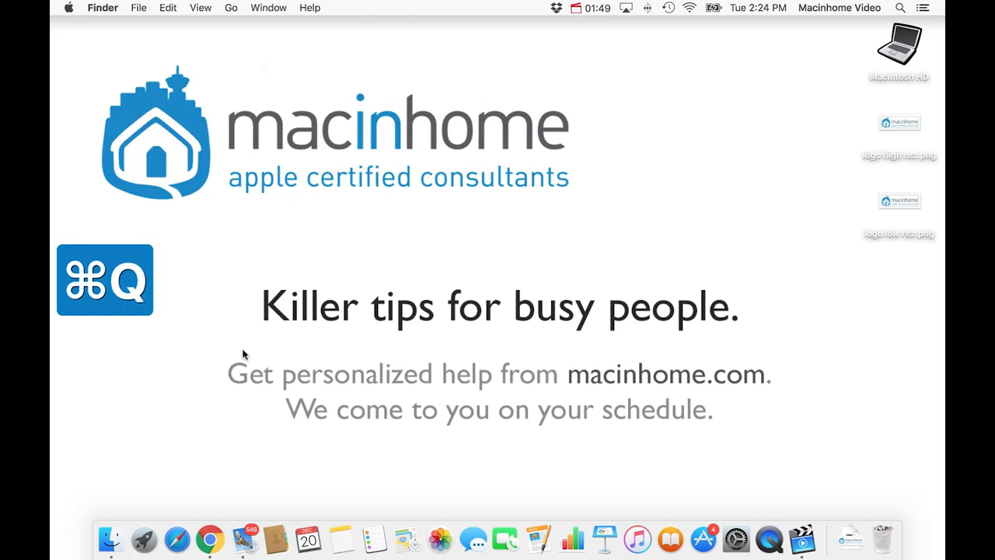
mouse_move(245, 538)
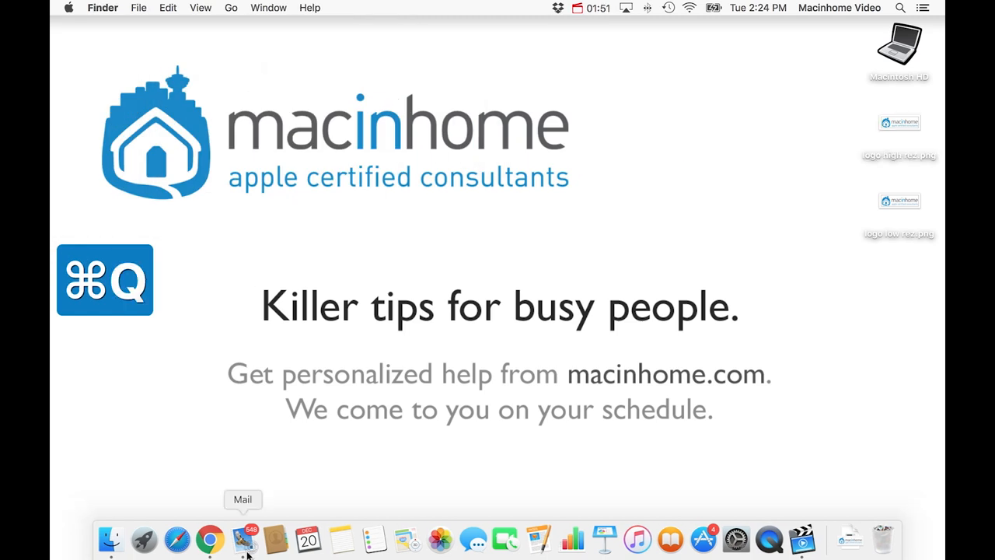
click(96, 8)
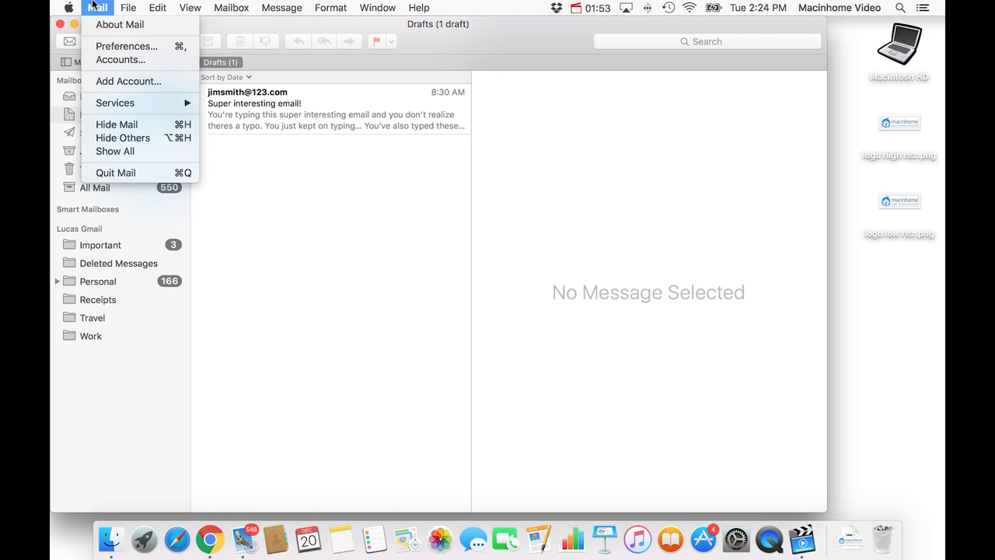
mouse_move(127, 46)
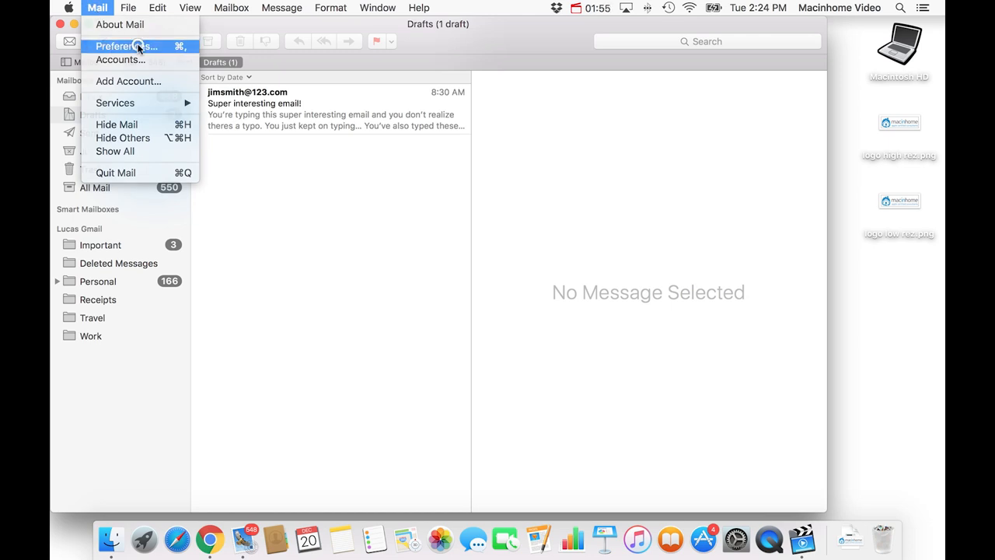
click(126, 46)
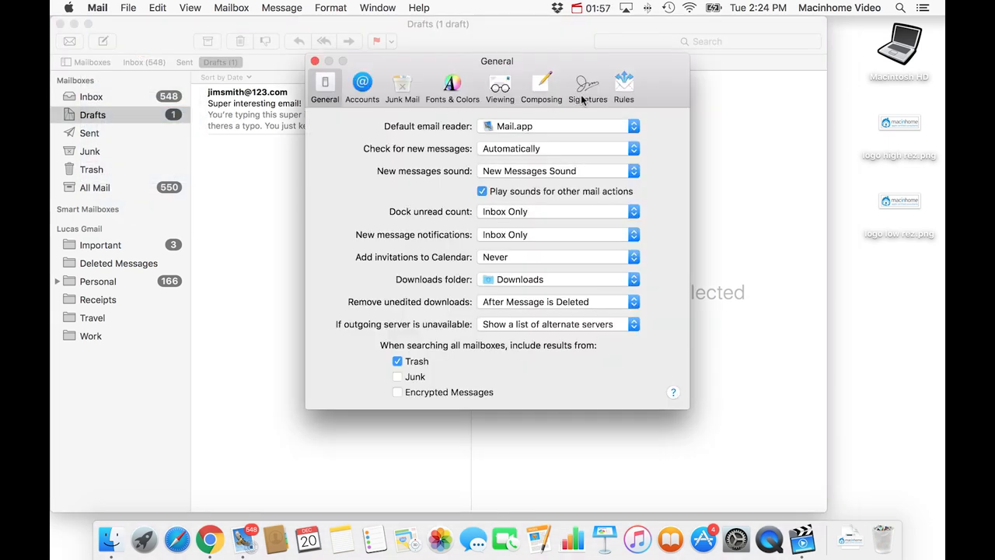
click(588, 85)
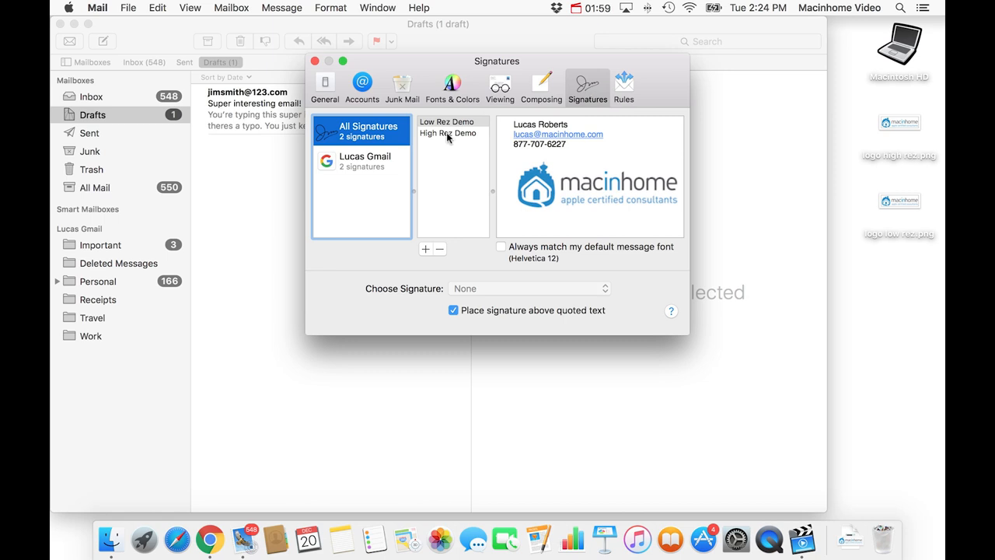
mouse_move(426, 252)
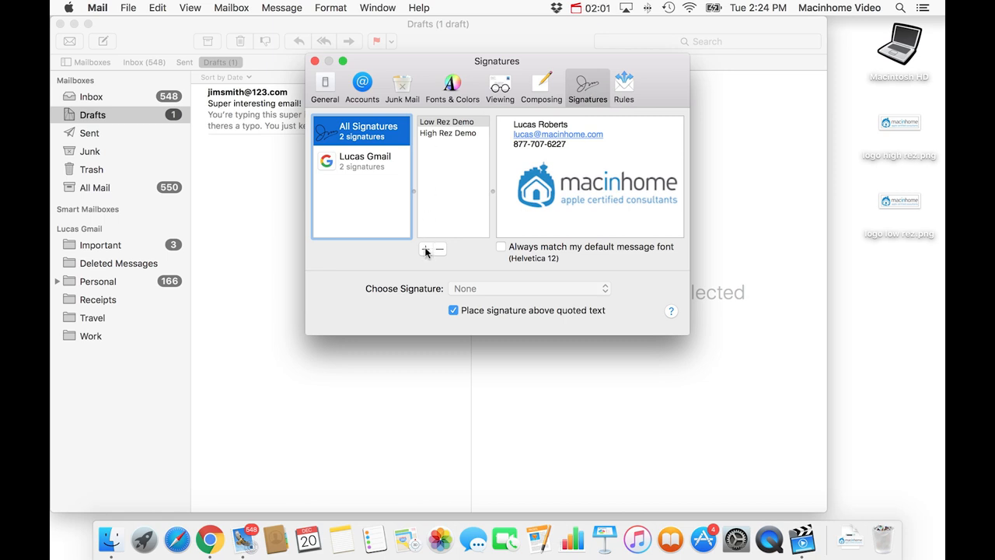
click(425, 249)
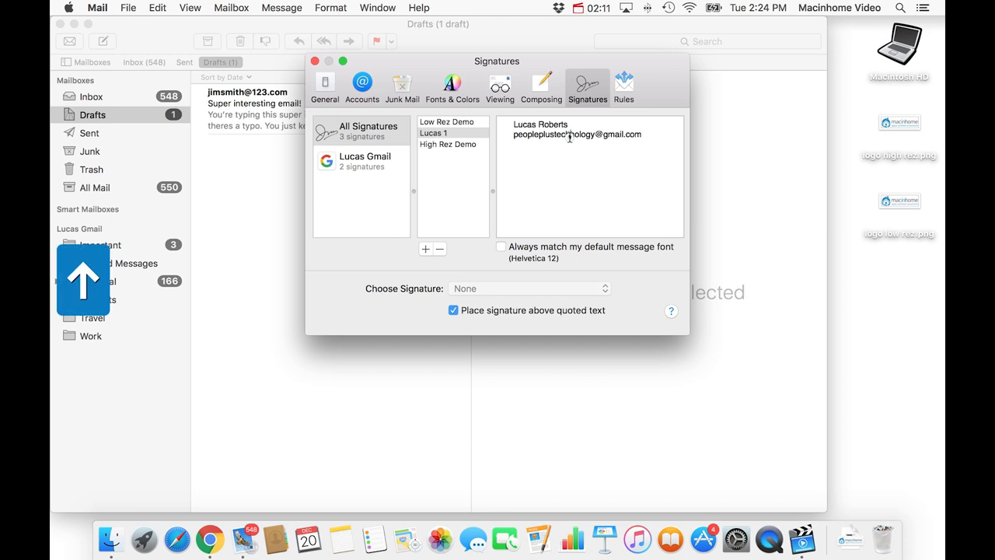
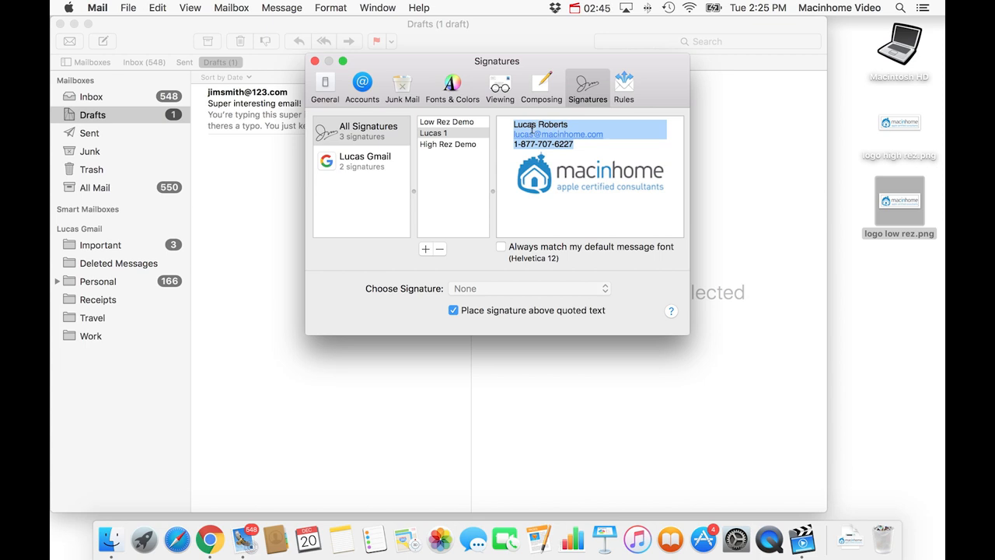
- Set Lucas 1 as the Lucas Gmail account's default signature and close Preferences
click(433, 132)
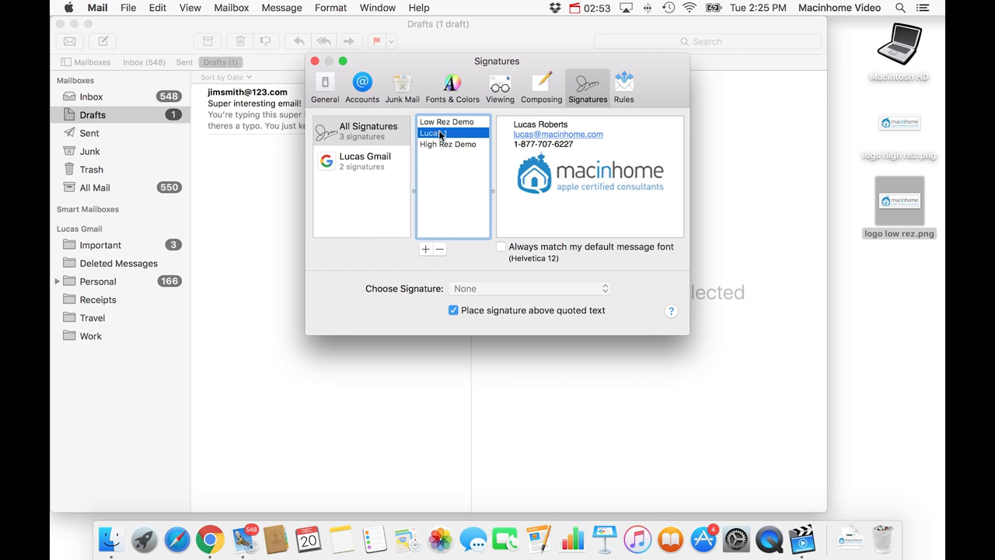
click(365, 161)
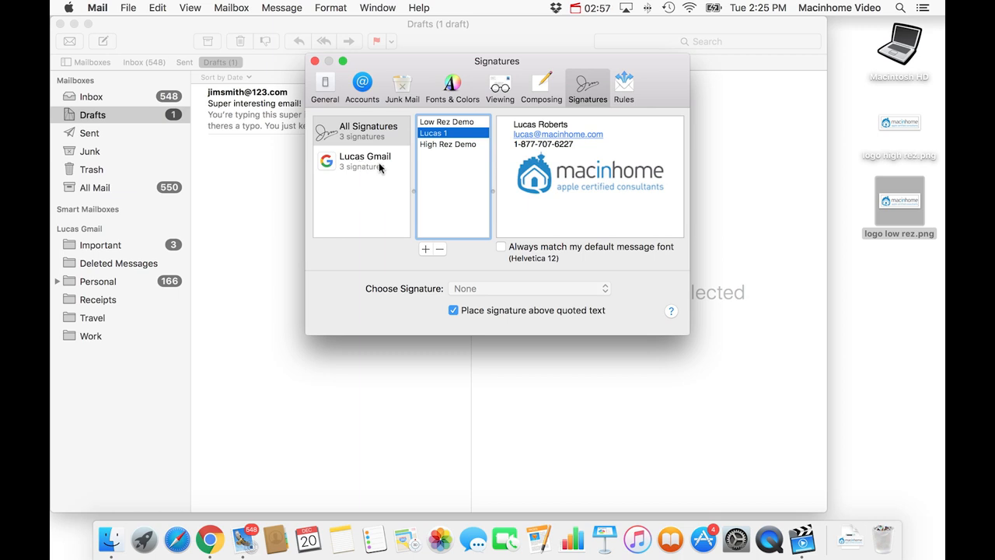
click(365, 160)
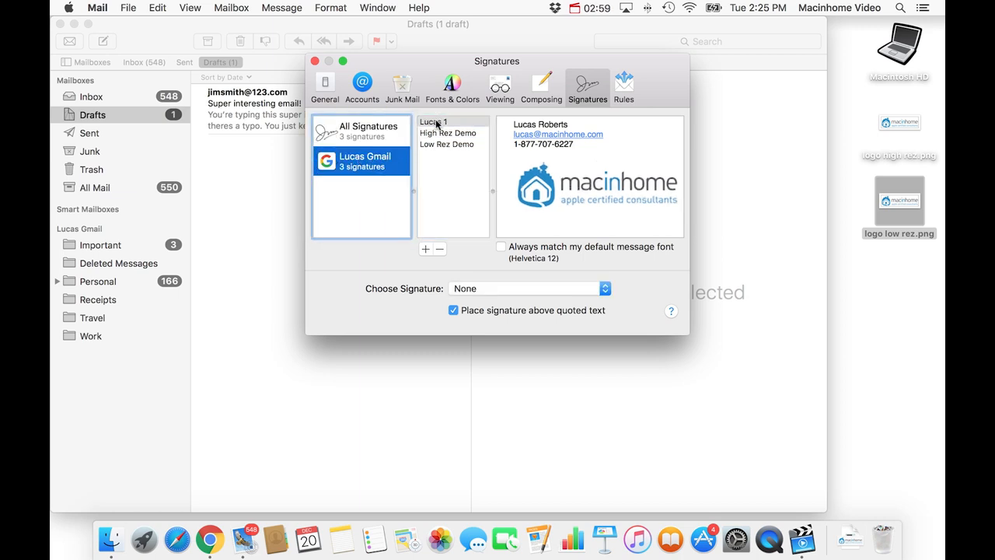
click(433, 124)
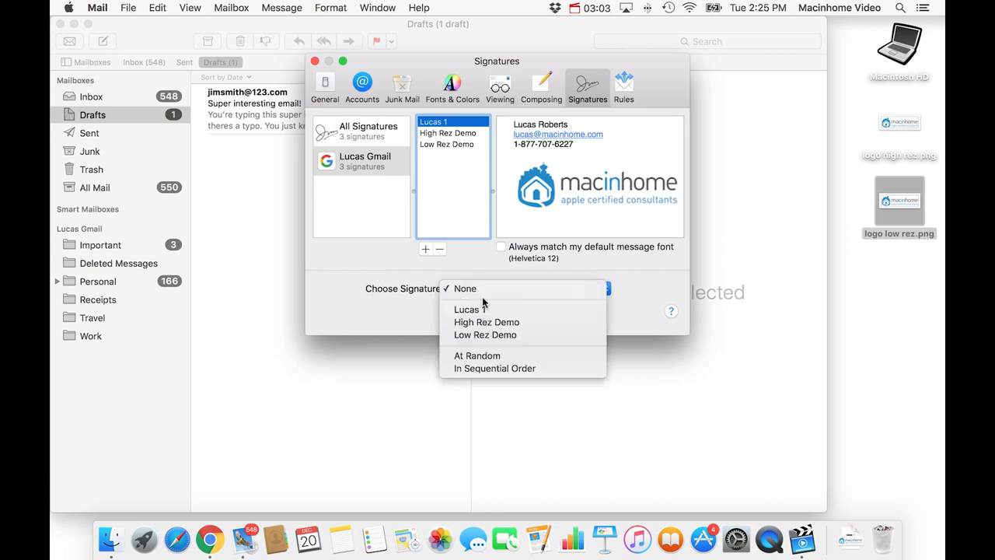
click(466, 310)
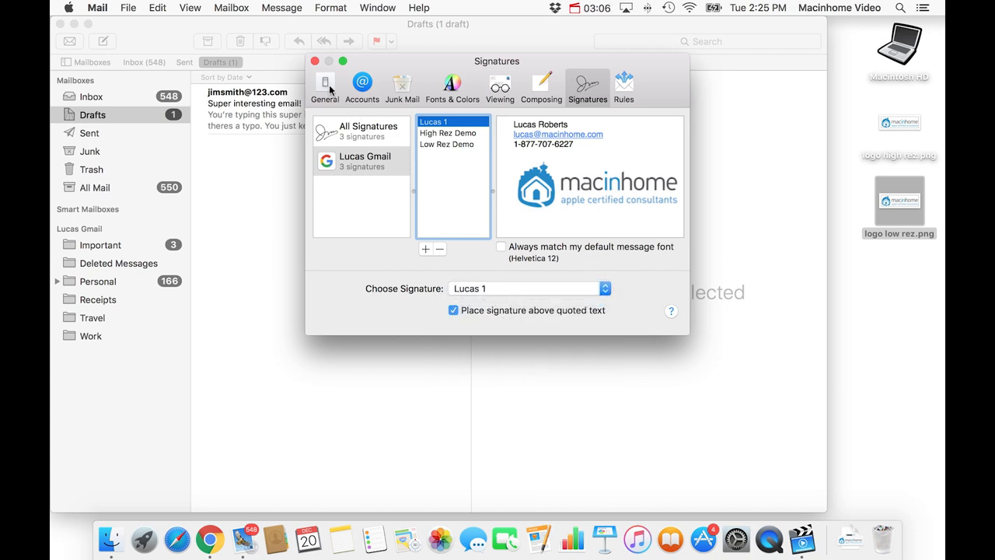
click(315, 61)
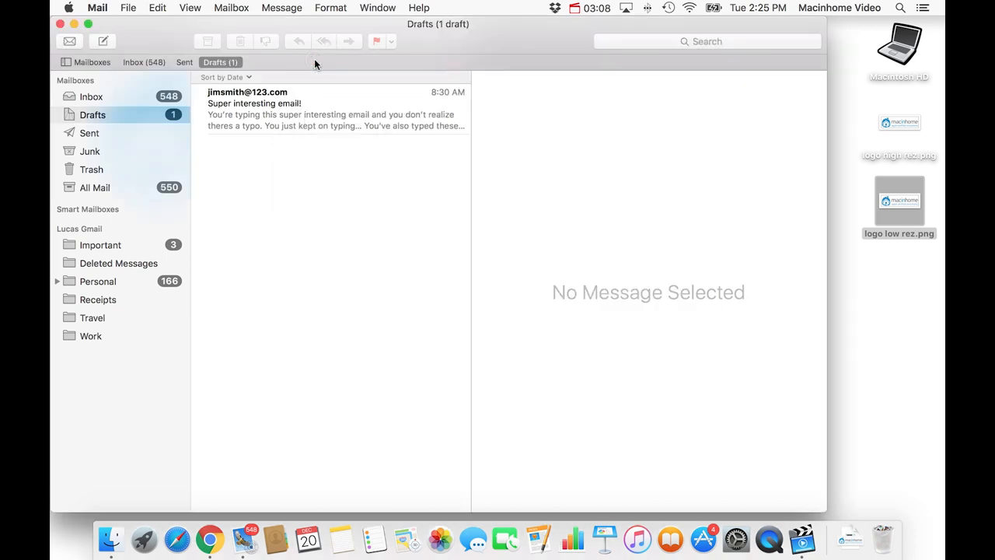
key(cmd+n)
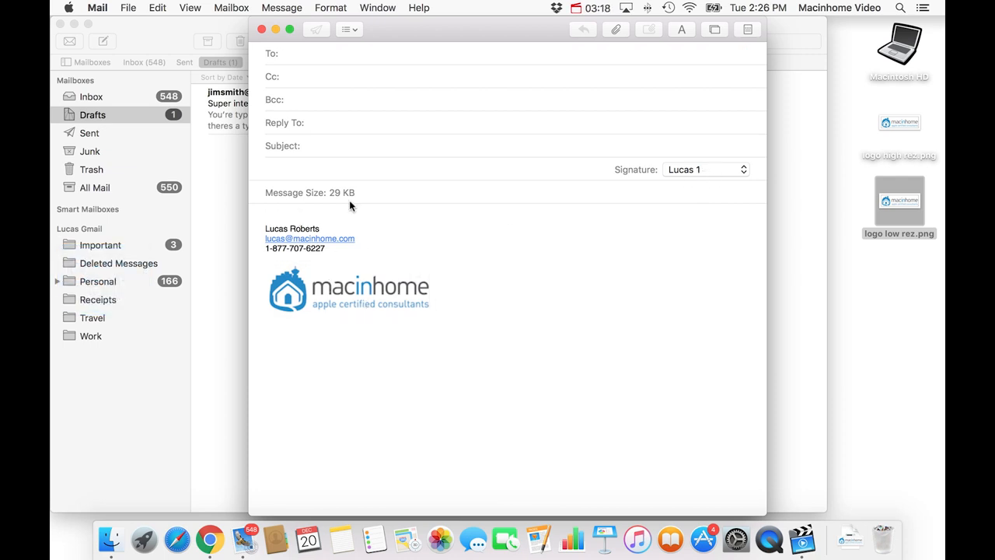
click(348, 290)
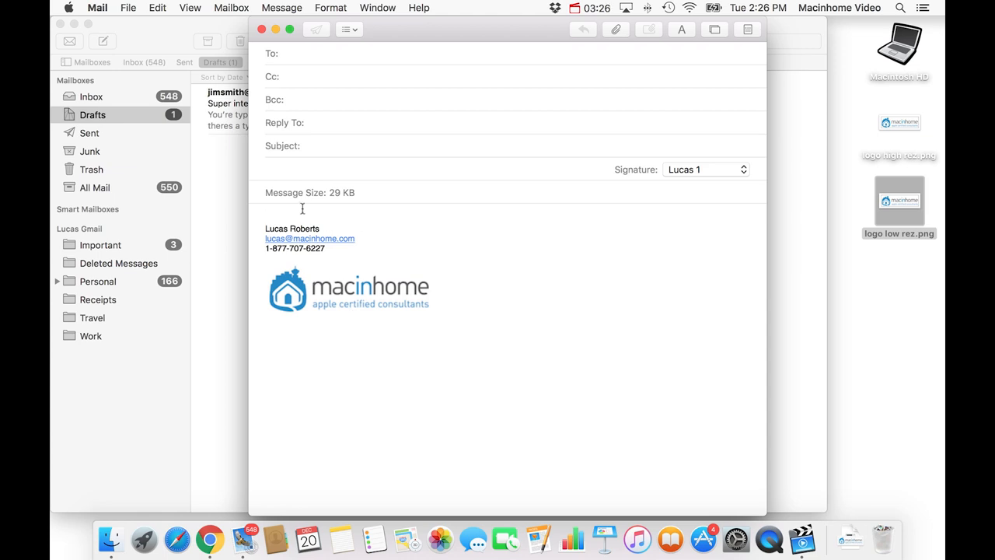
click(348, 289)
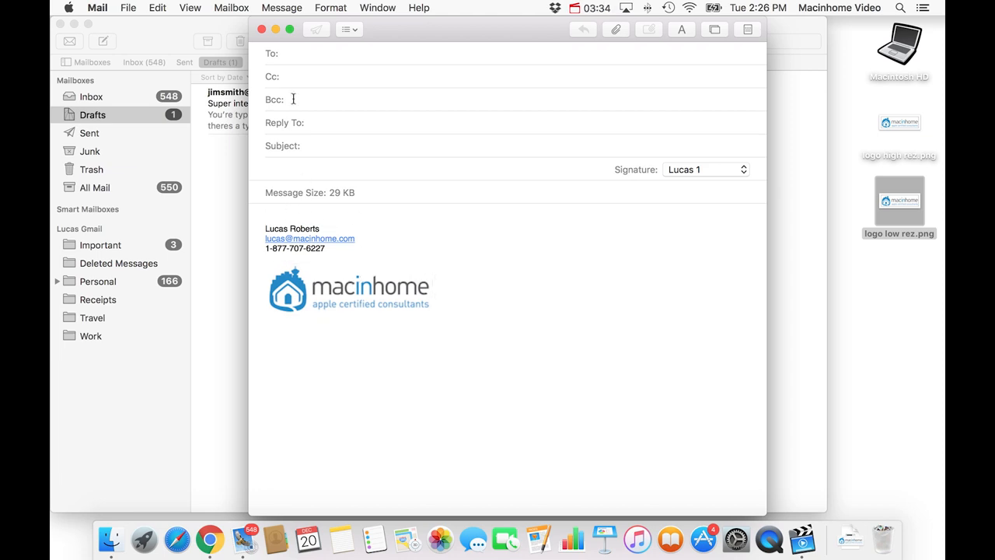
click(262, 30)
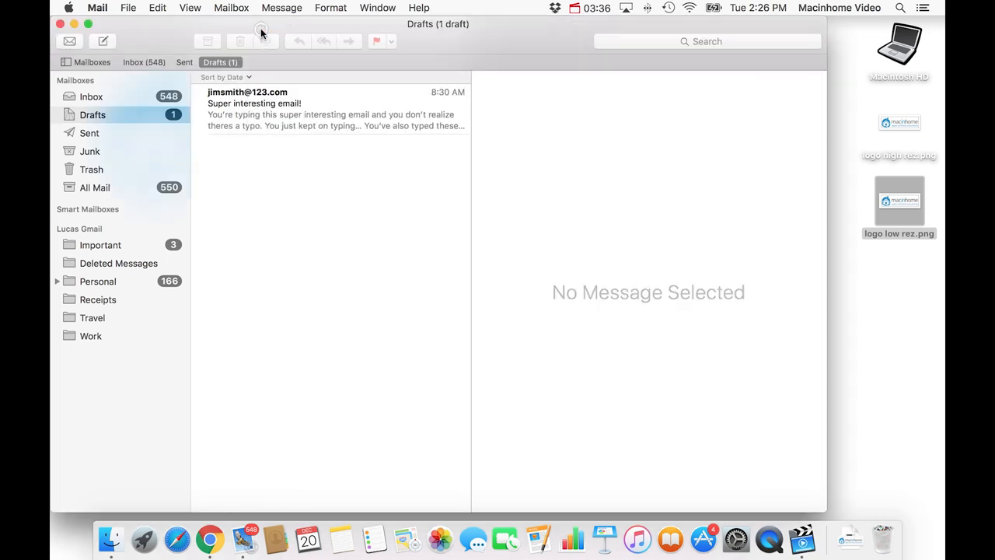
mouse_move(210, 539)
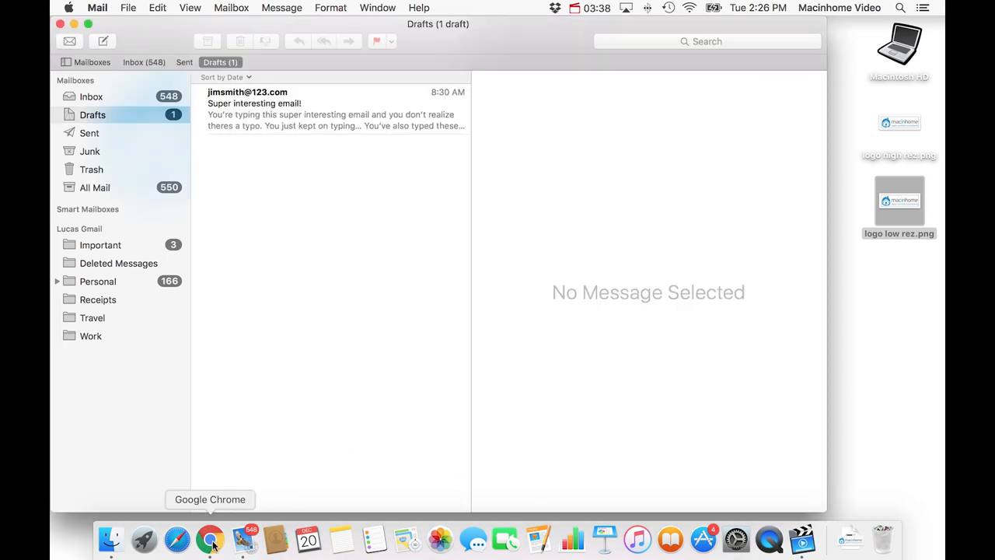
- Switch to Chrome on htmlsig.com and scroll the homepage down to the stats section
click(210, 539)
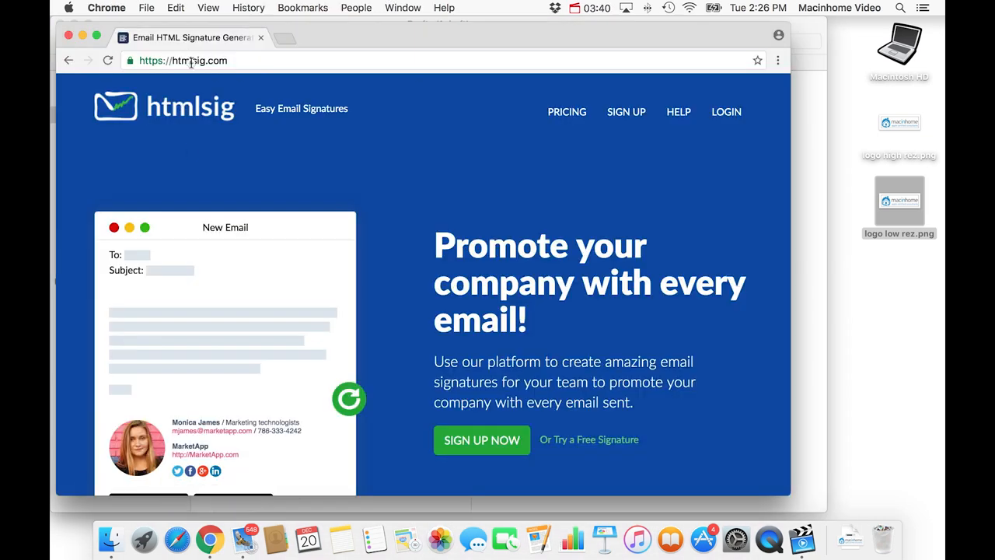
click(182, 60)
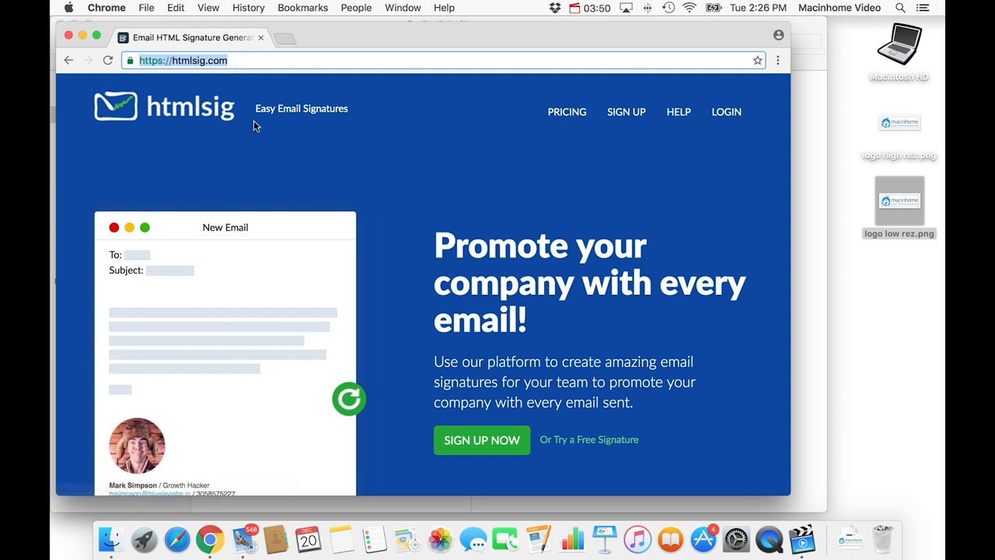
mouse_move(210, 539)
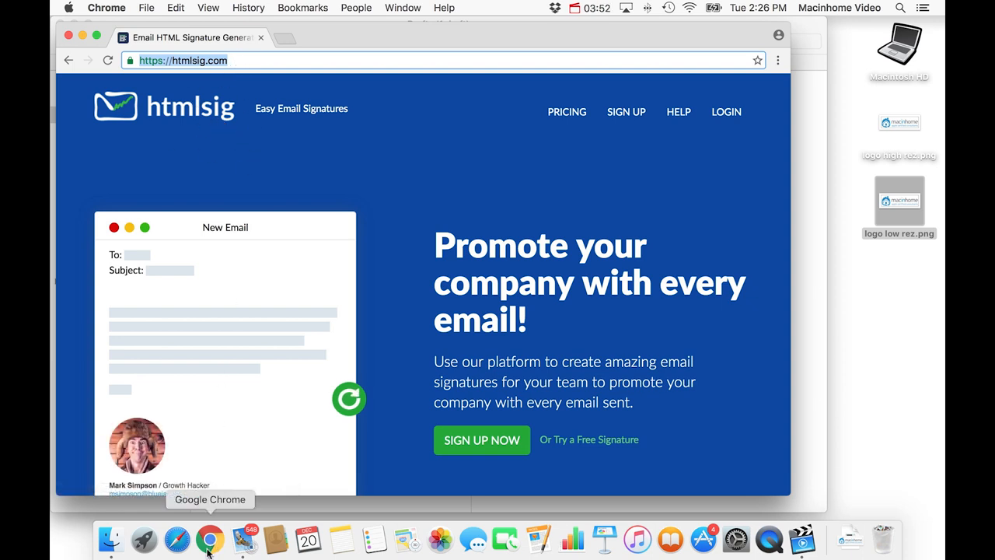
mouse_move(176, 538)
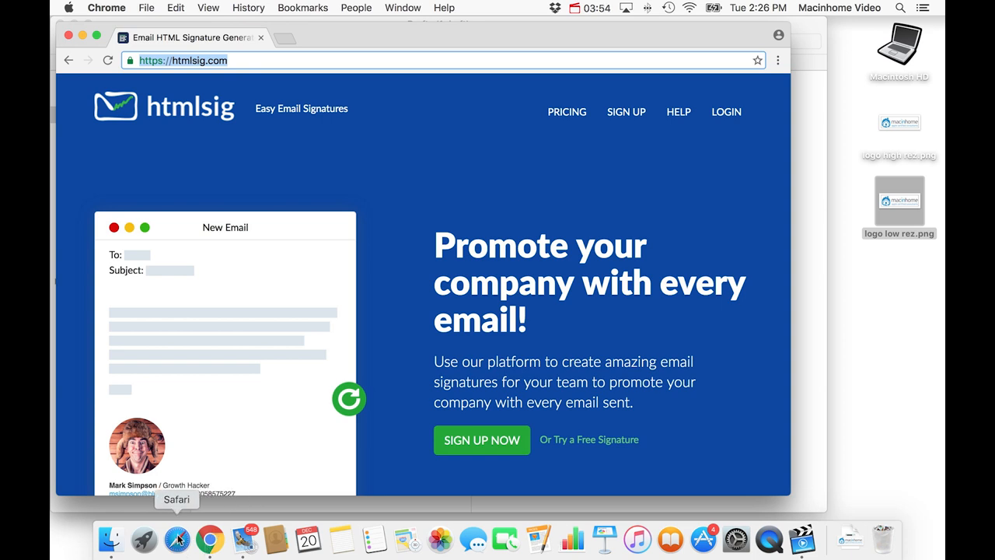
mouse_move(210, 538)
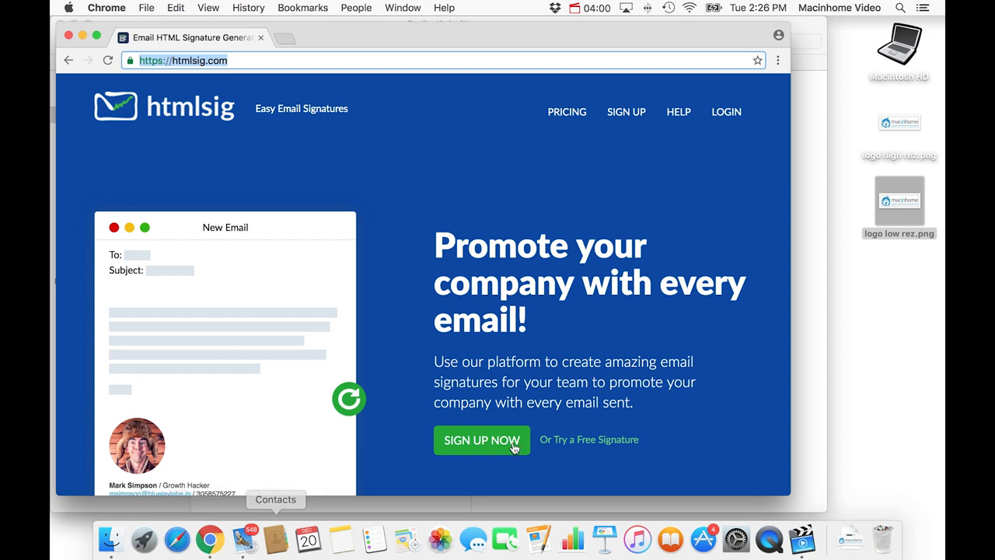
scroll(down, 3)
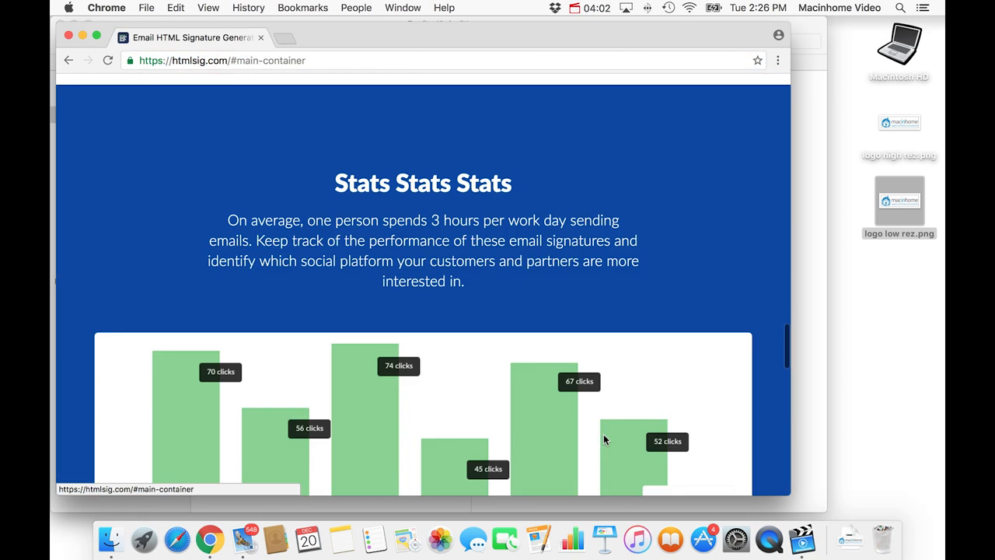
scroll(up, 3)
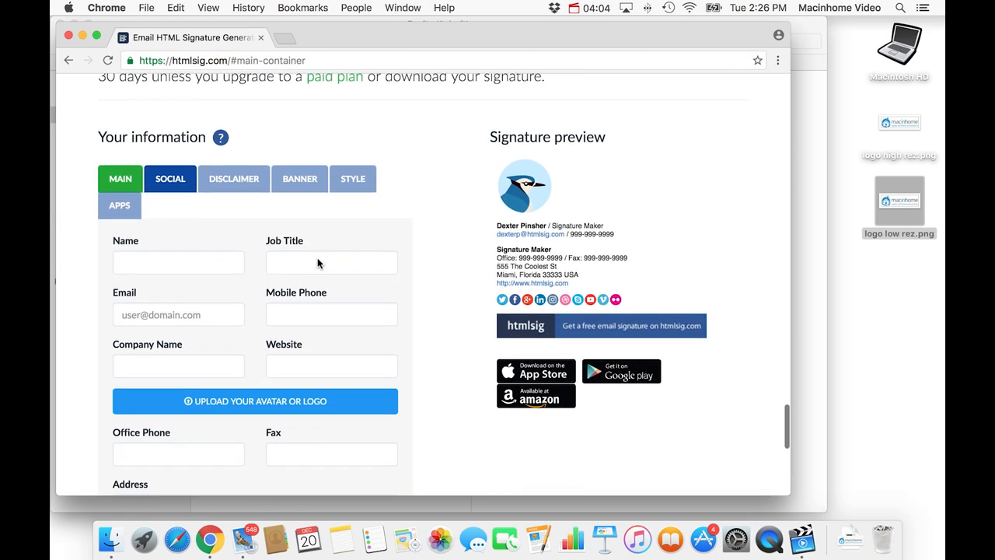
text(Lucas Roberts)
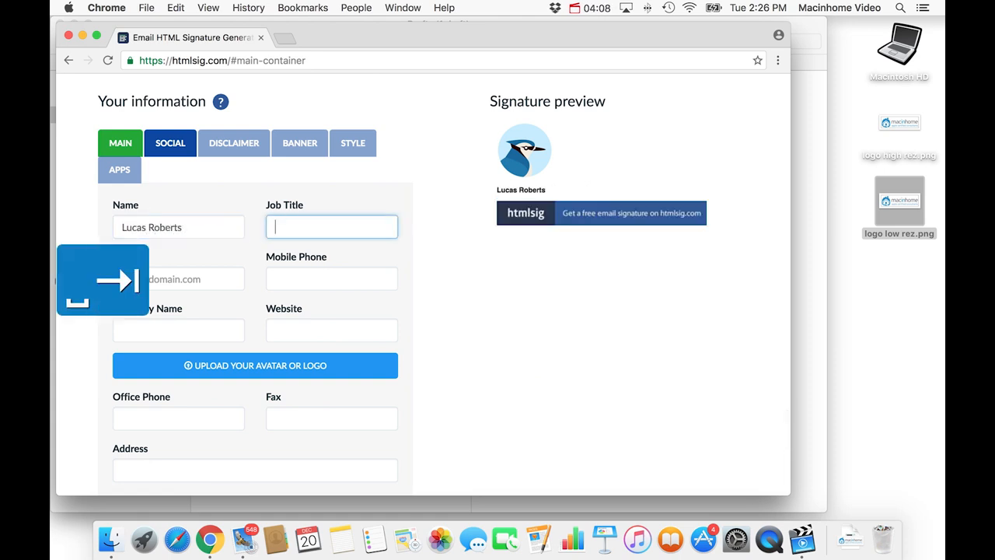
text(CEO)
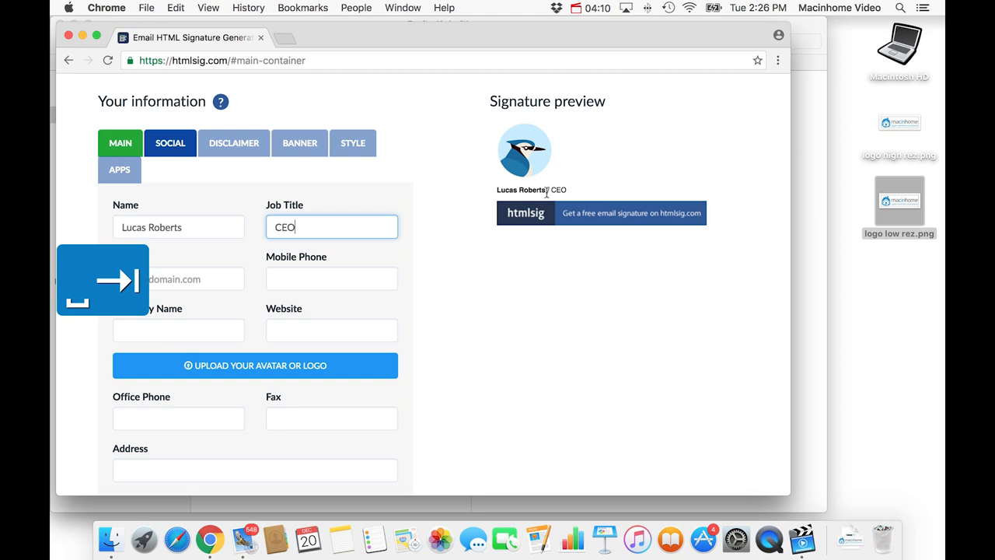
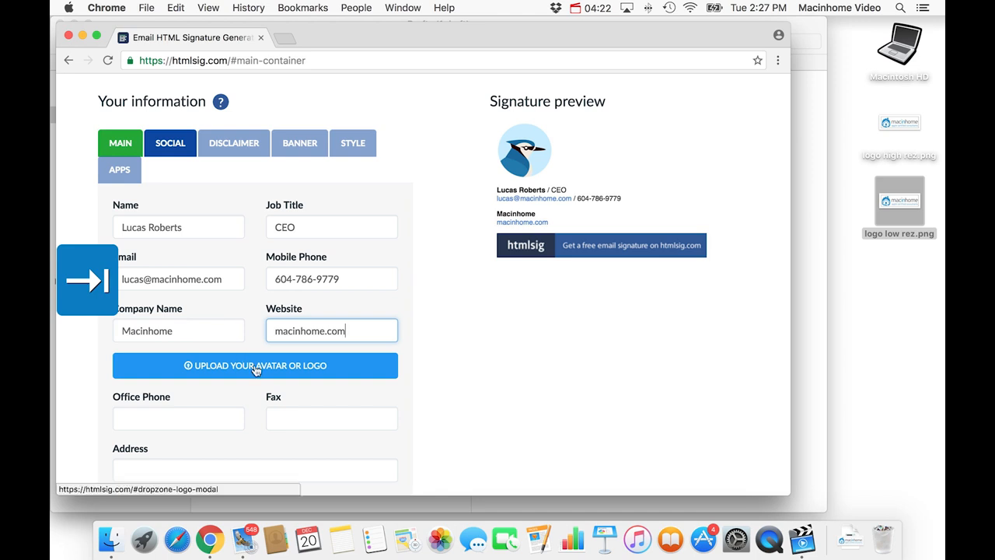
click(254, 366)
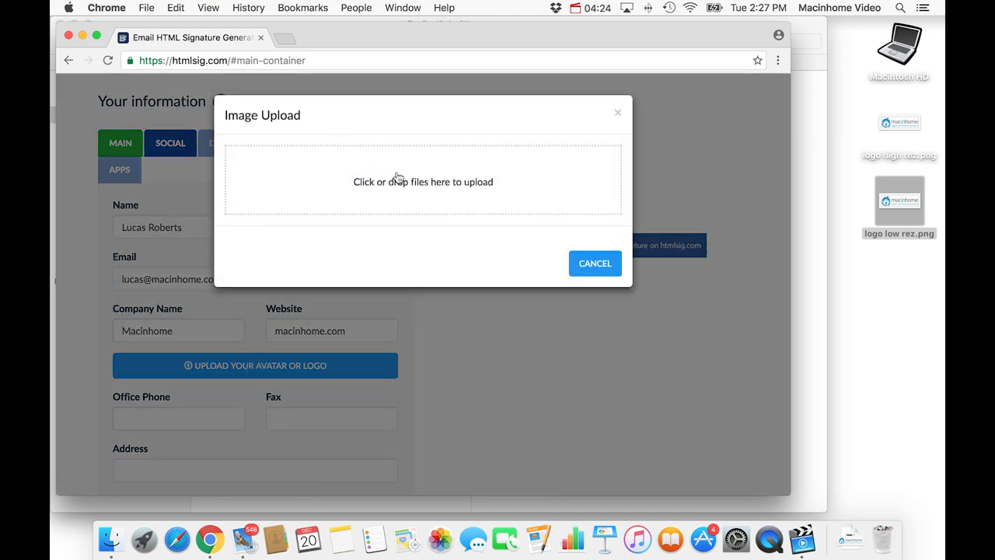
- Upload logo high rez.png as the signature logo and show the social profile fields
click(423, 181)
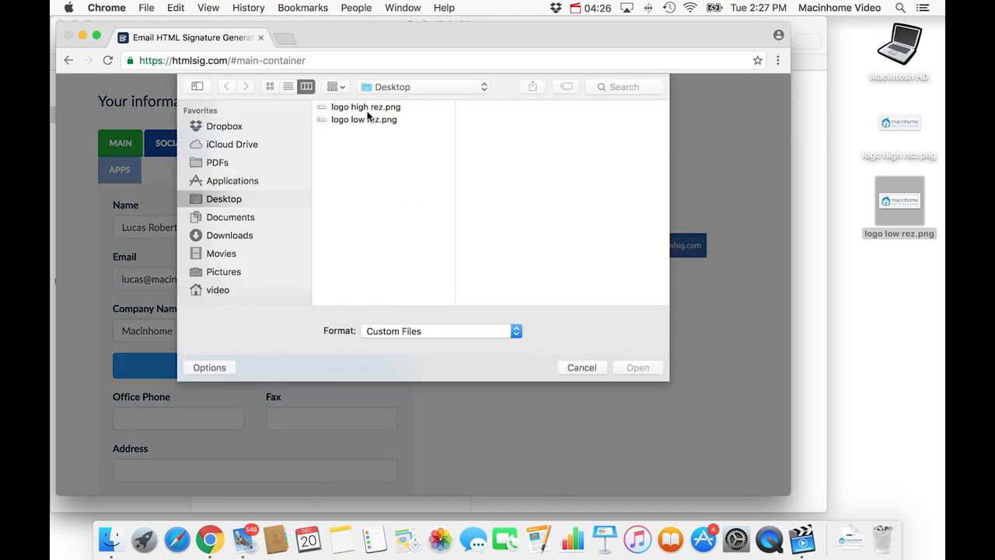
click(366, 106)
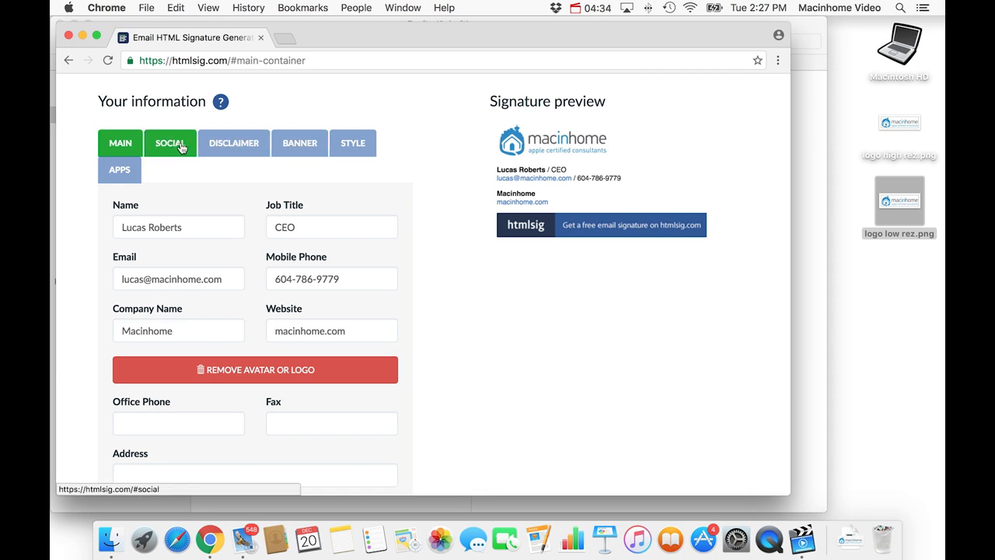
click(170, 142)
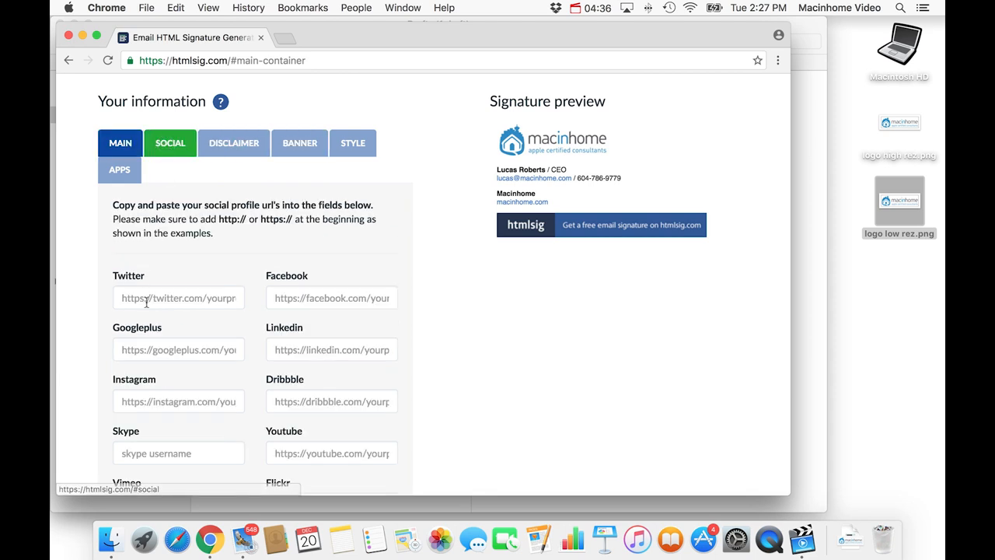
- Enter twitter.com/macinhome as the Twitter profile, briefly checking the Banner options
click(178, 298)
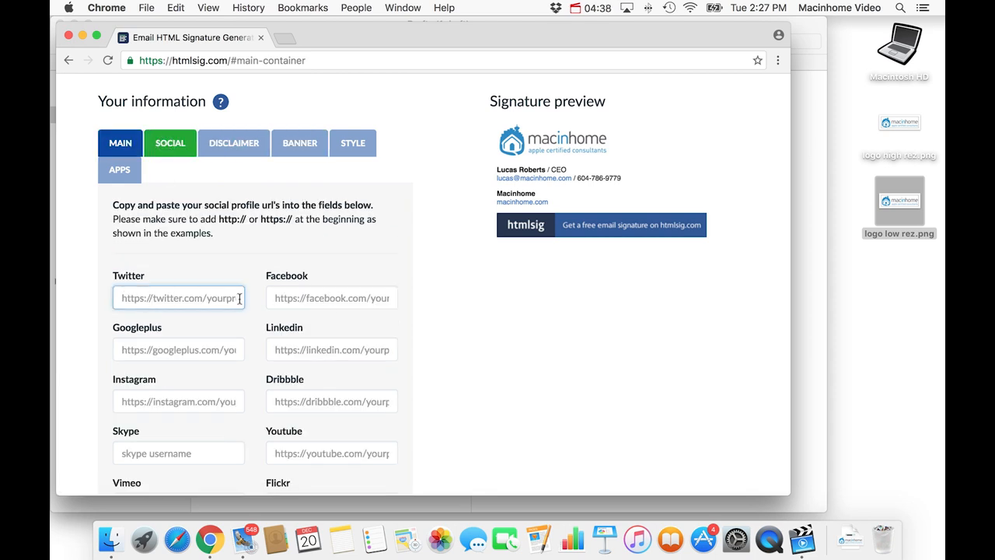
text(twitter.com/macinhome)
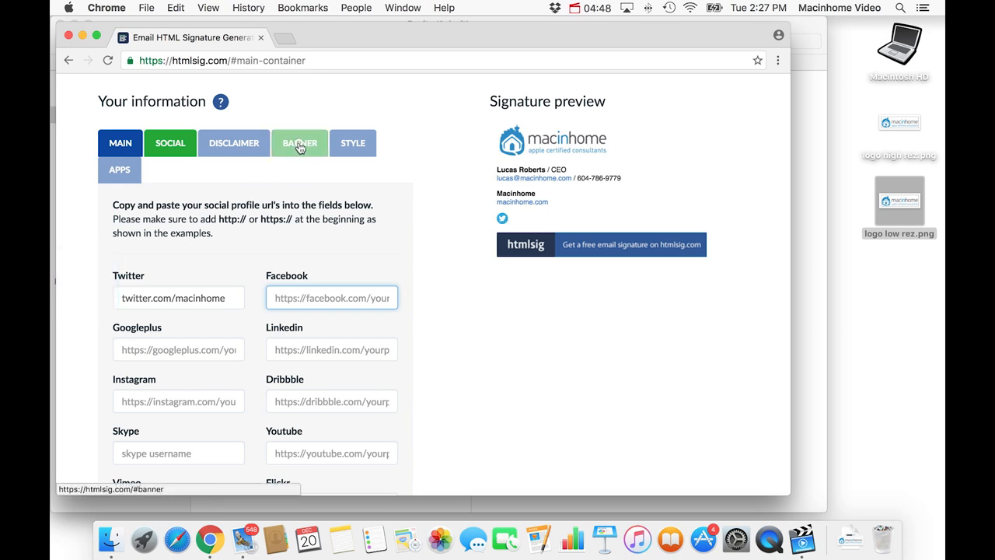
click(300, 142)
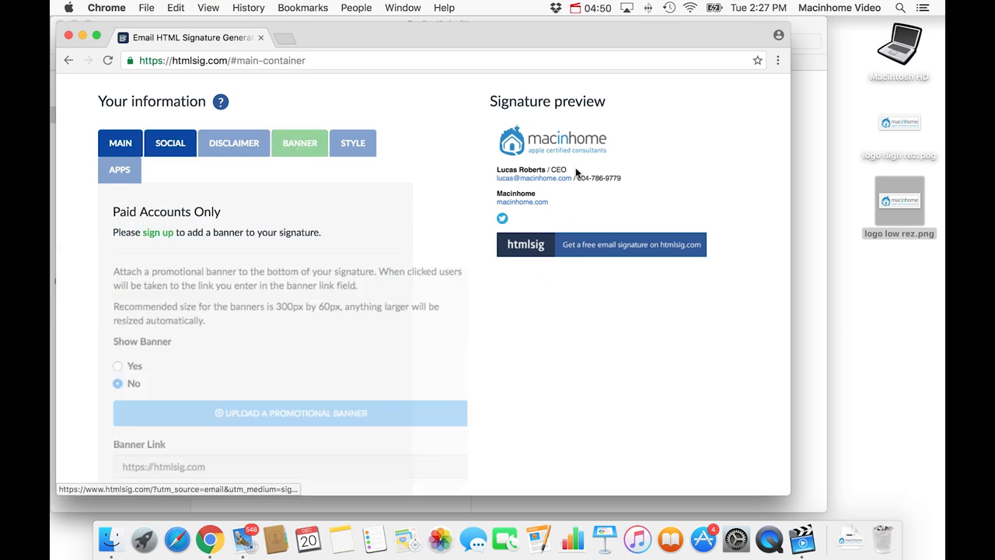
mouse_move(570, 193)
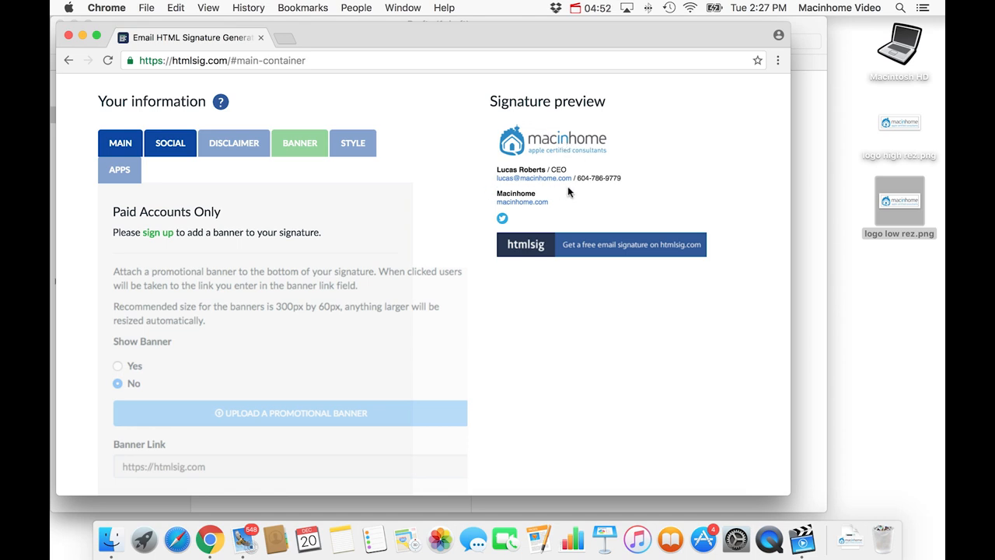
mouse_move(503, 219)
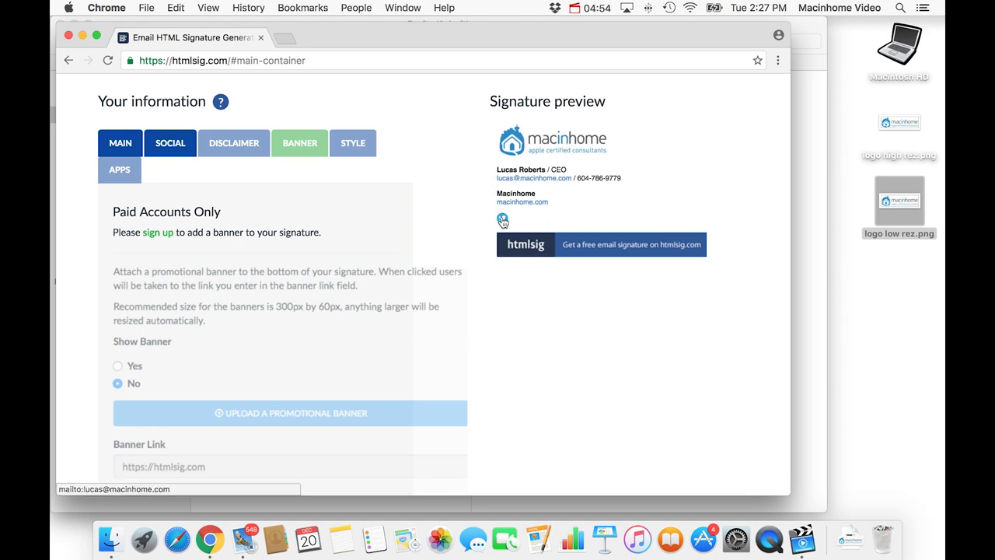
click(169, 143)
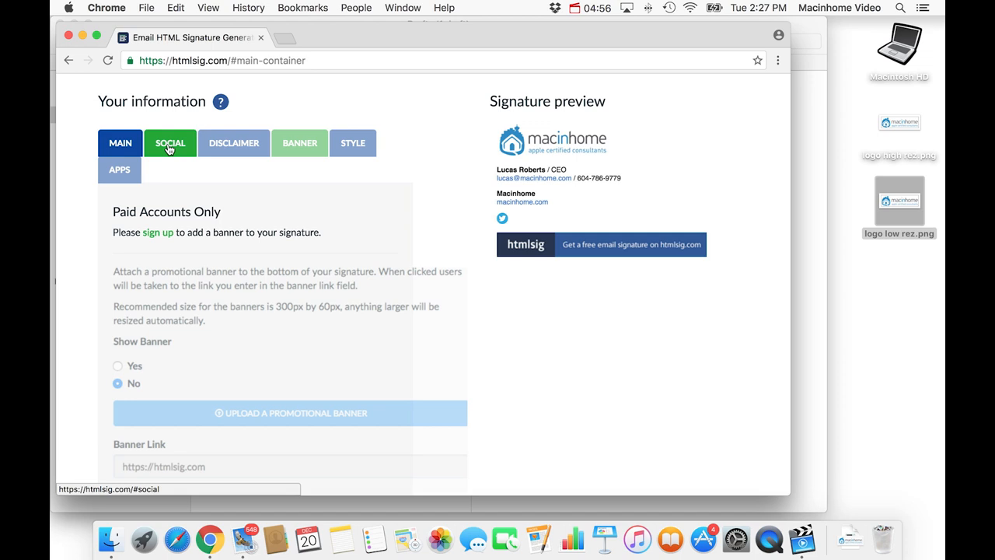
click(169, 142)
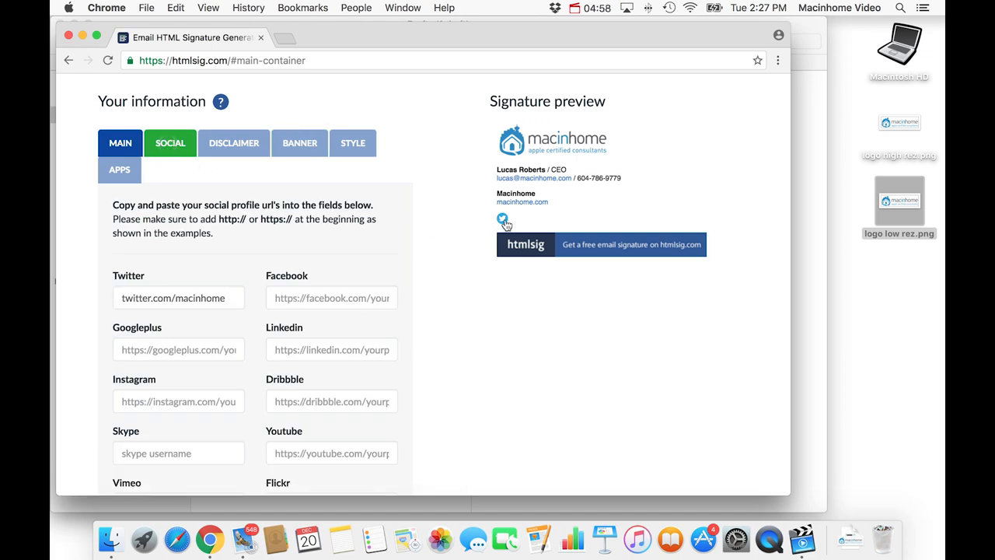
mouse_move(507, 187)
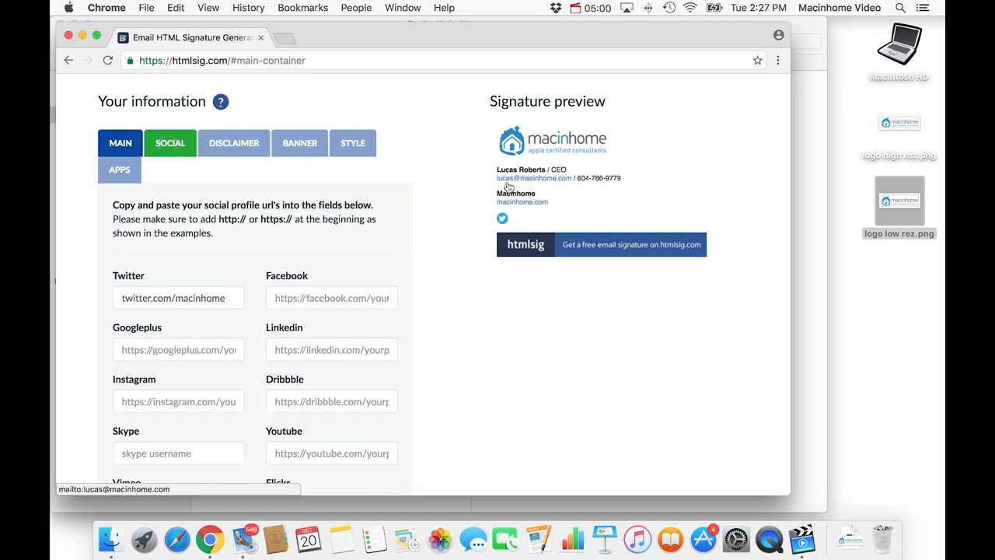
mouse_move(185, 205)
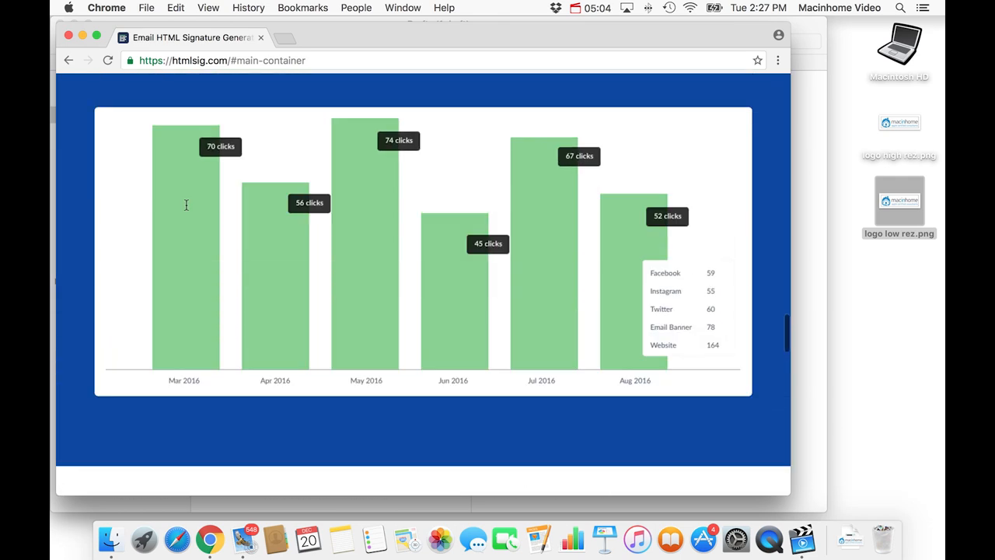
- Uncheck the newsletter signup and click Create Signature to generate the signature
scroll(up, 3)
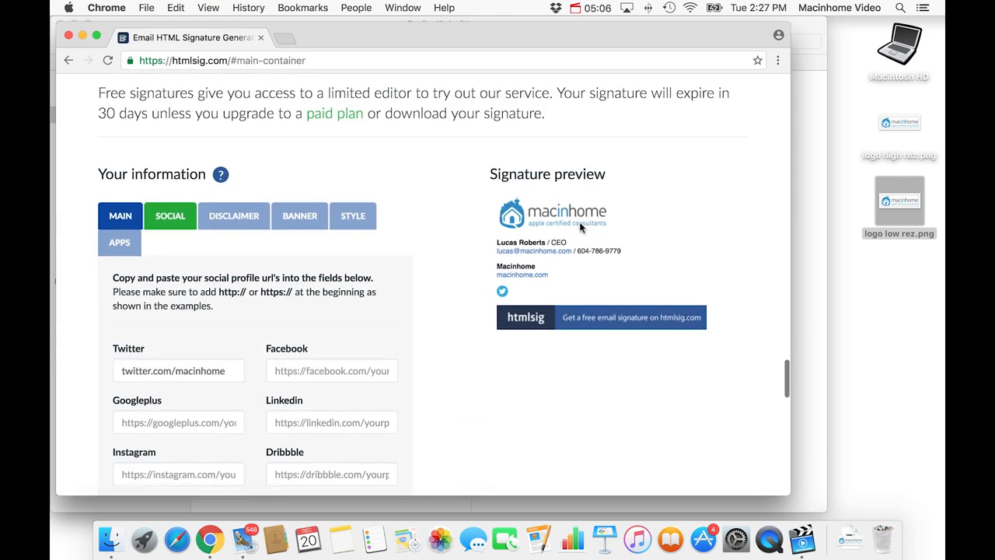
scroll(down, 3)
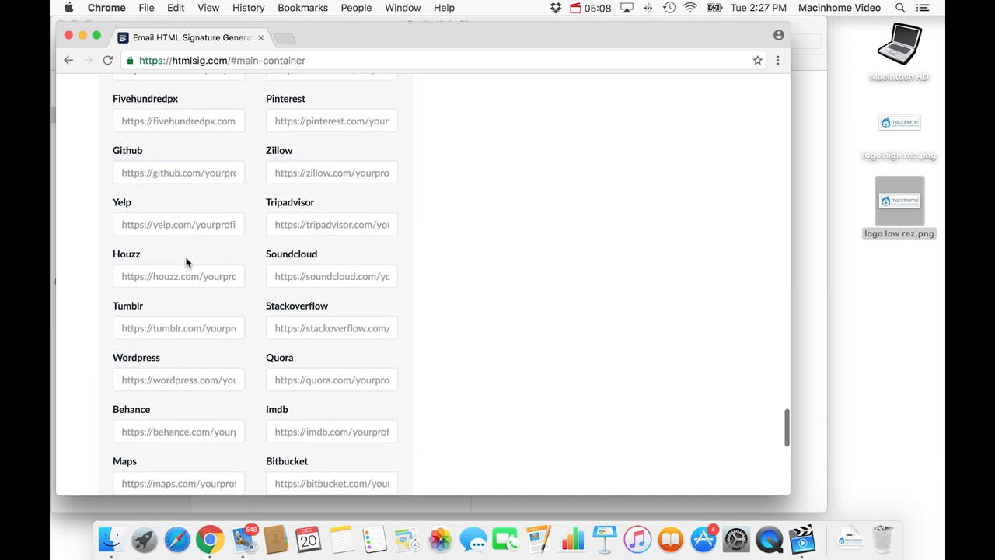
scroll(down, 3)
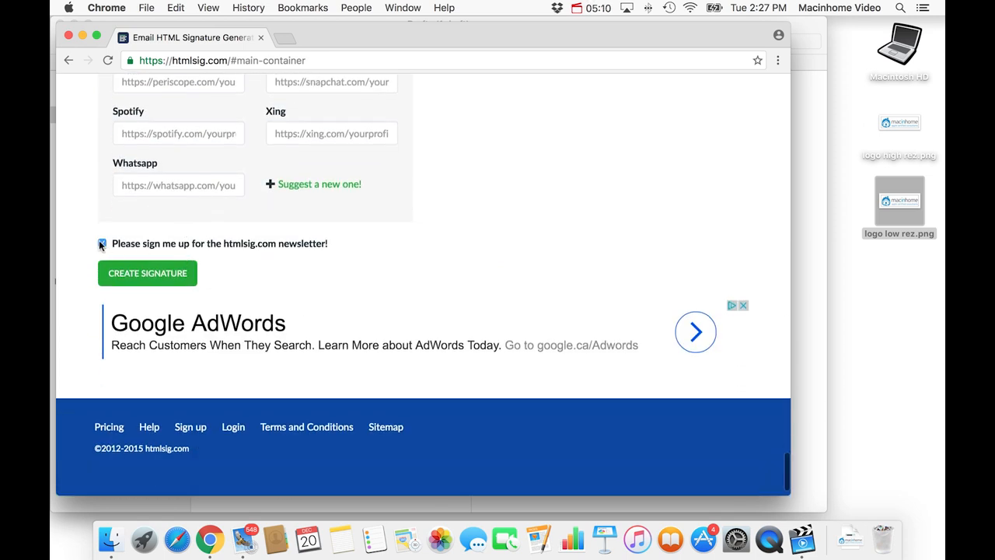
click(102, 243)
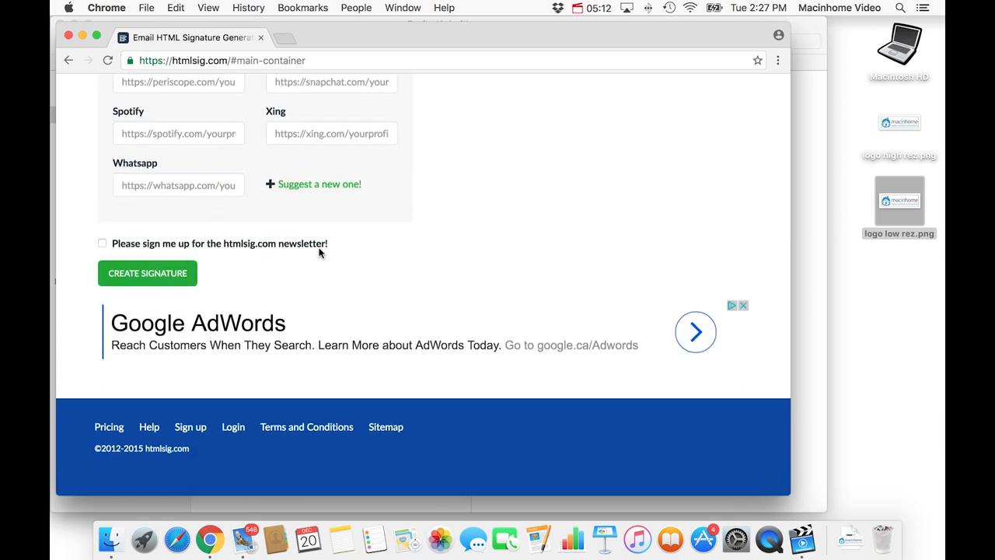
mouse_move(146, 273)
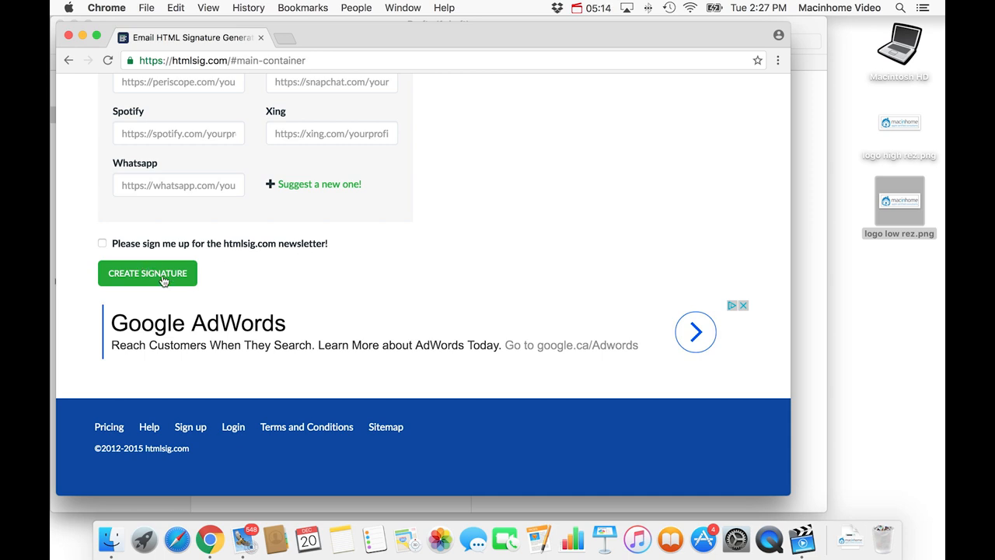
click(147, 273)
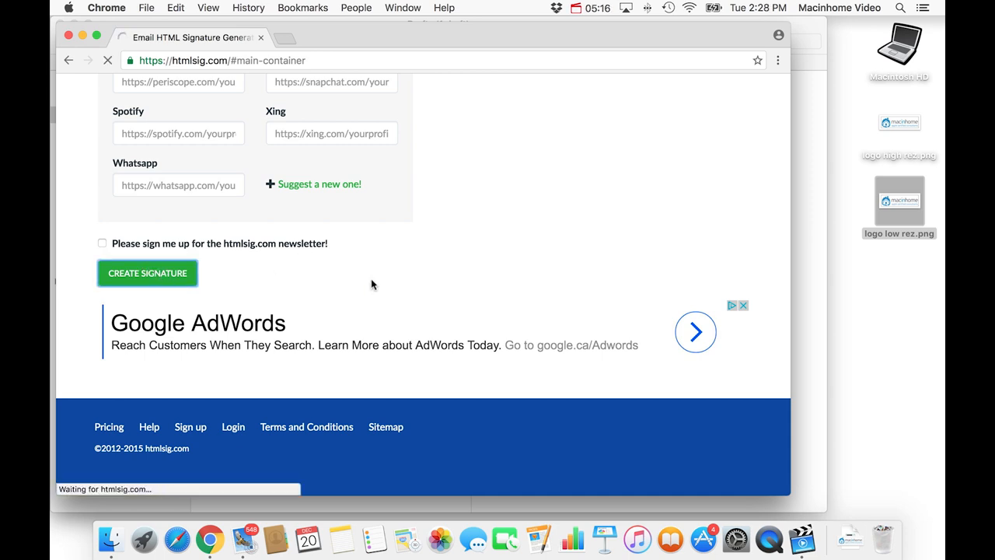
click(147, 273)
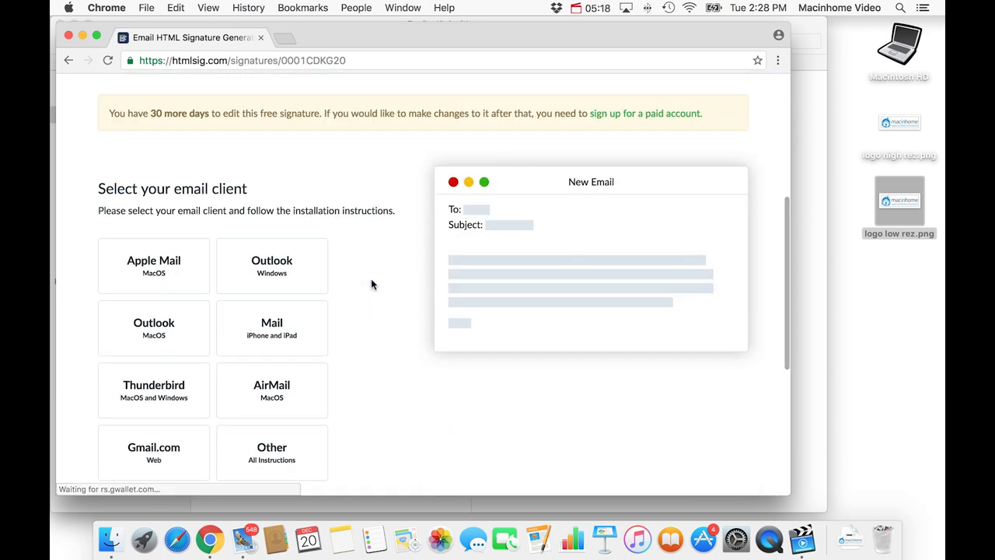
- Copy the entire signature preview with Cmd+C and switch to Mail's Signatures preferences
scroll(down, 3)
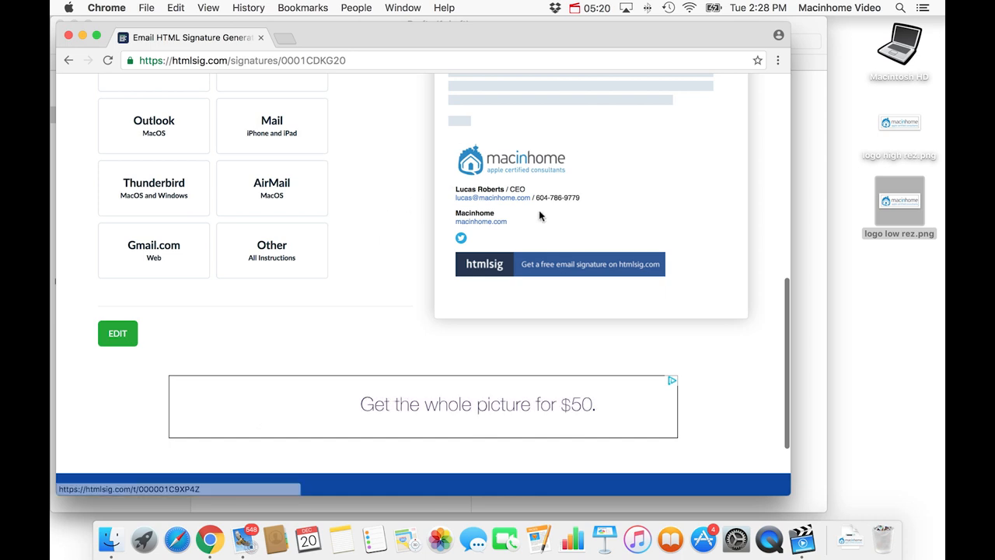
scroll(up, 3)
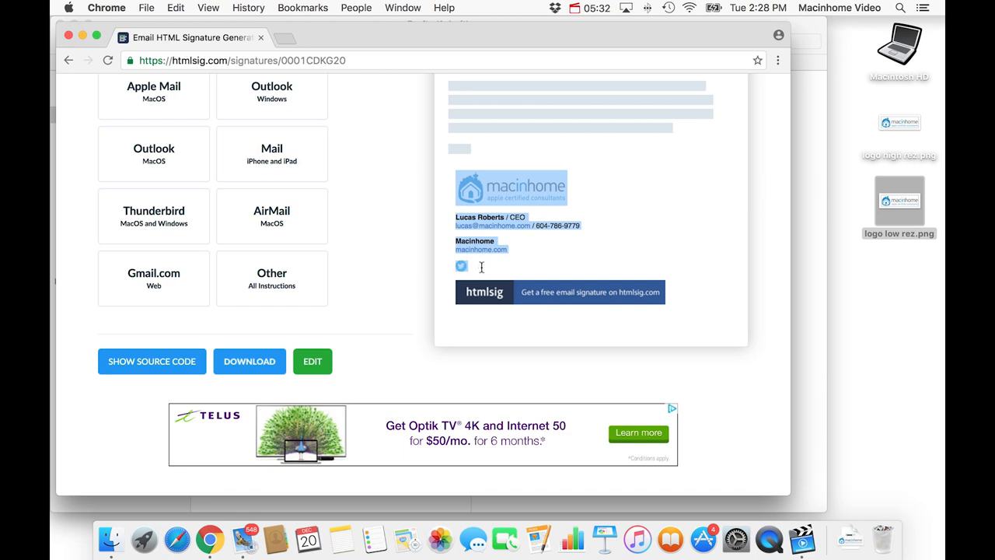
key(cmd+c)
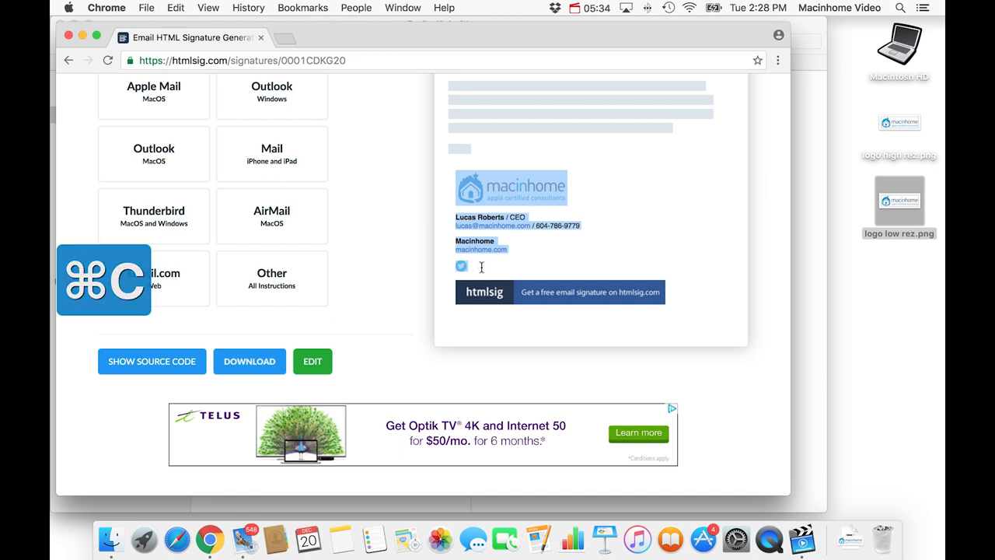
mouse_move(242, 538)
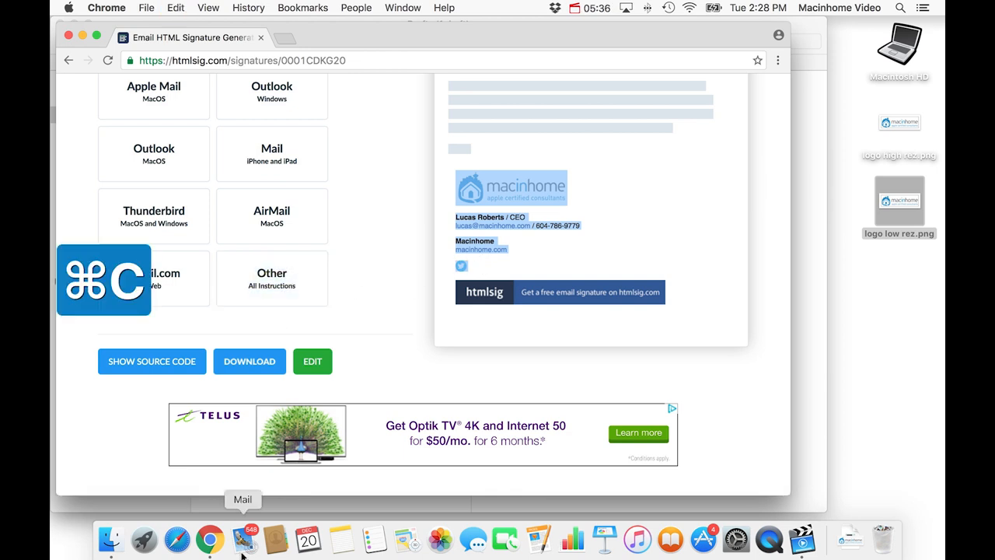
click(243, 539)
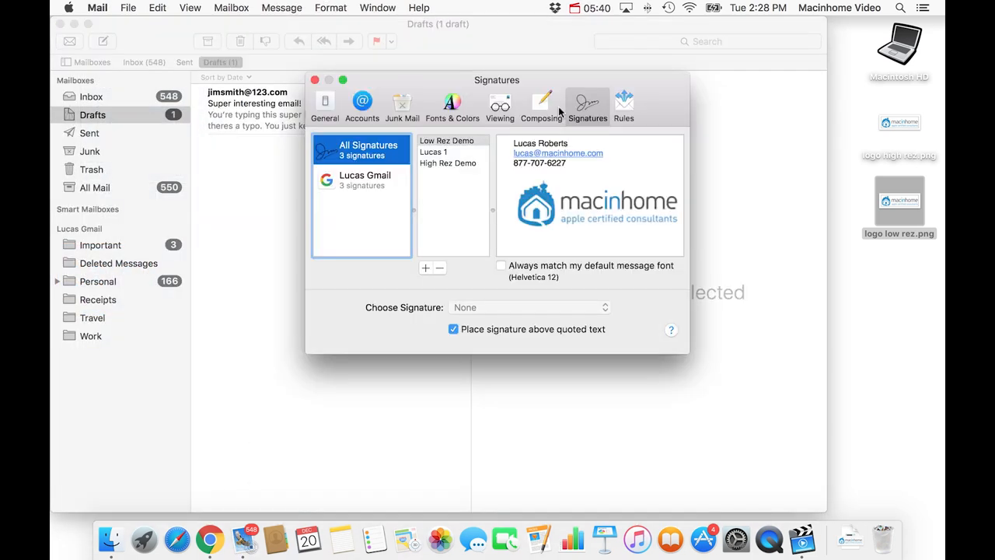
- Add a signature named 'Boom Mac Epiphany' and select its default name-and-email text for deletion
click(425, 268)
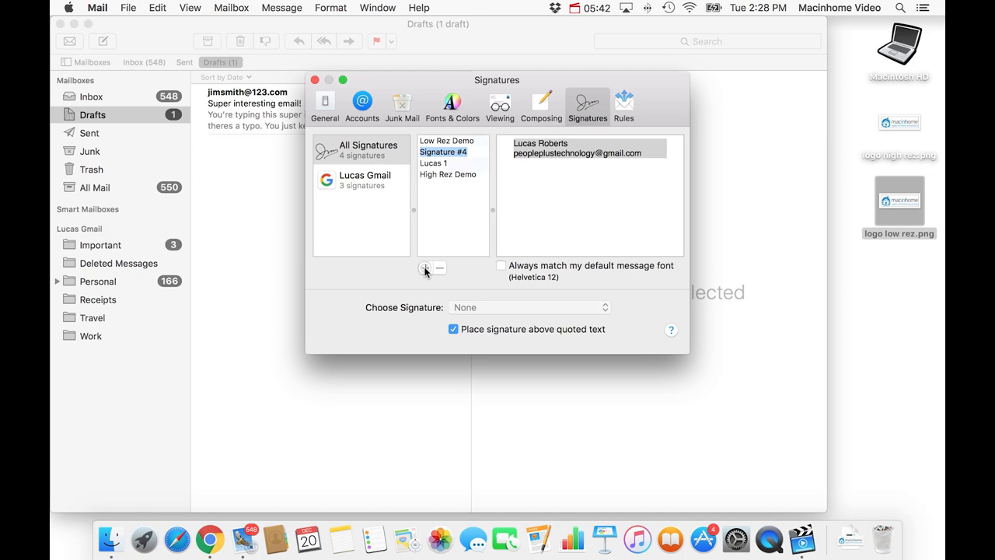
text(Boom)
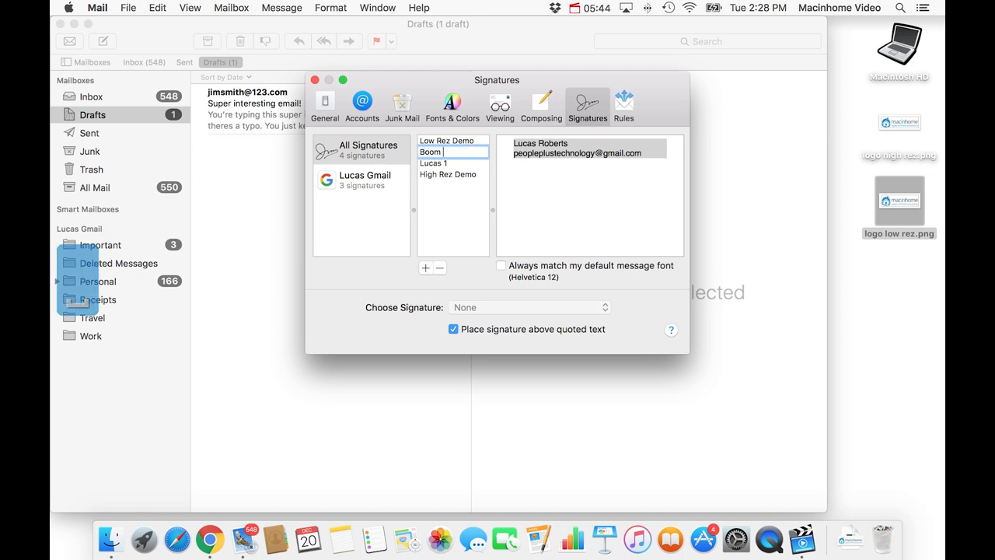
text(Epiphan)
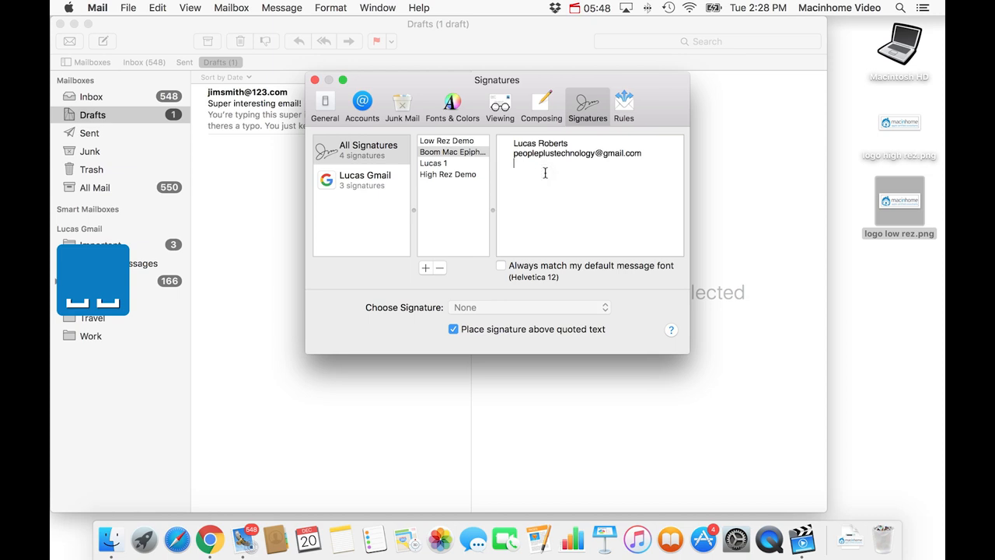
key(cmd+a)
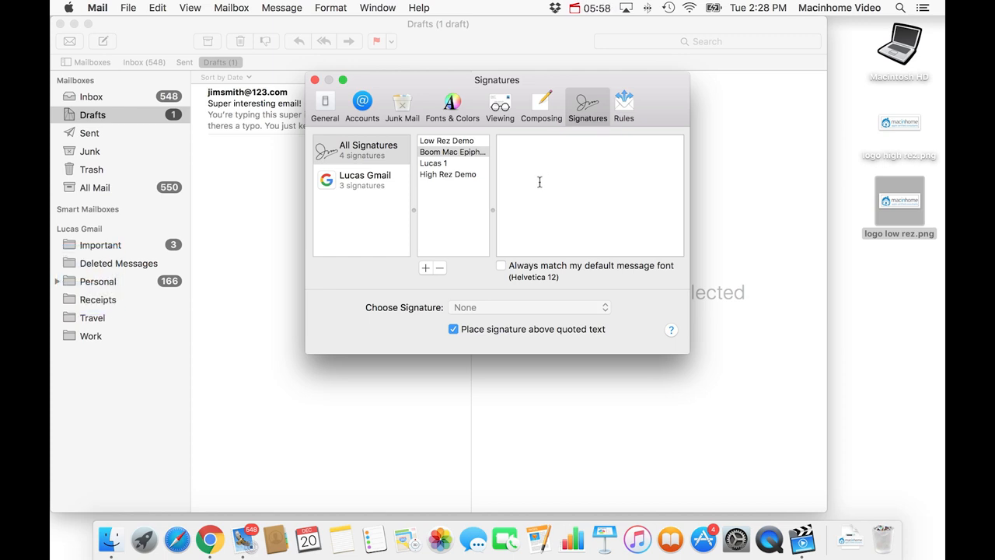
- Paste the htmlsig design, make Boom Mac Epiphany the Gmail default, and open a new message
key(cmd+v)
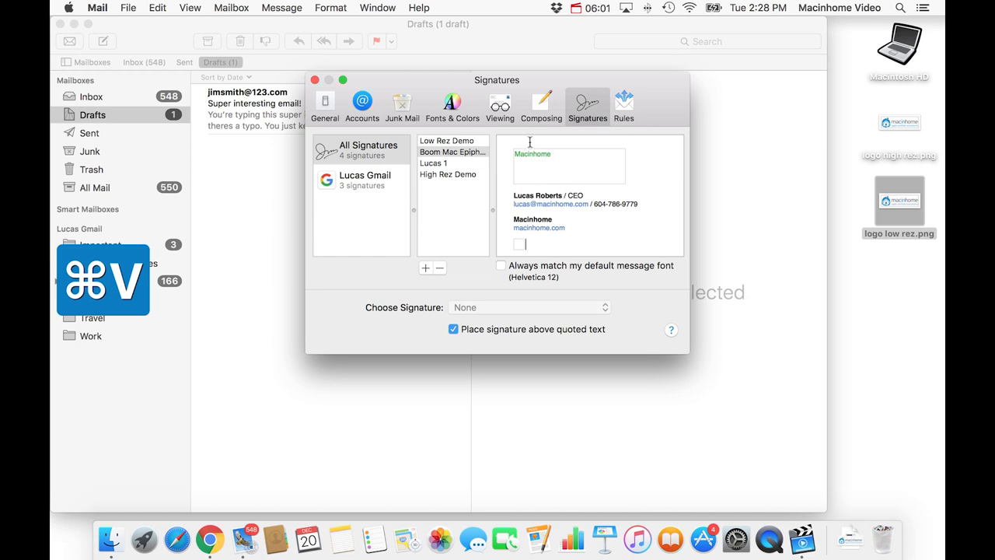
mouse_move(596, 169)
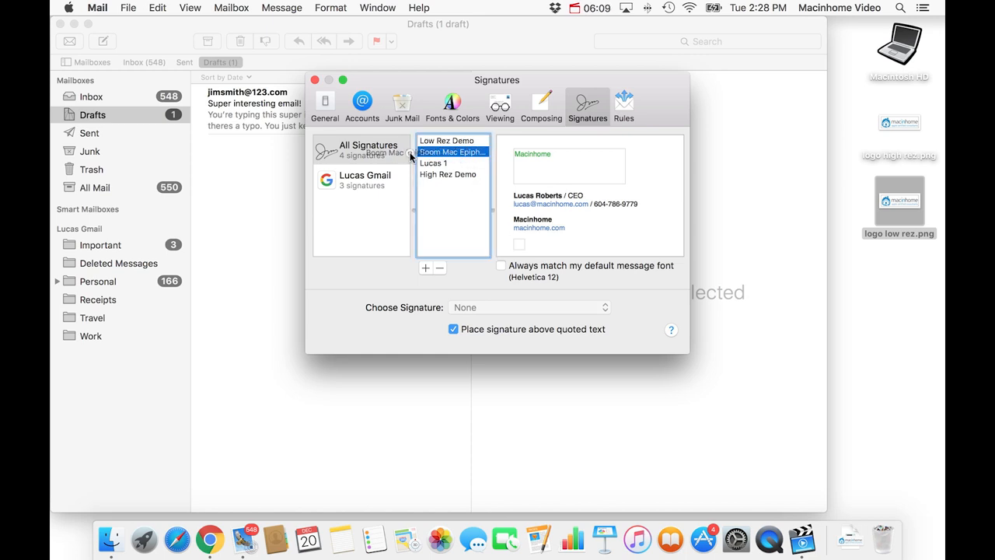
click(365, 180)
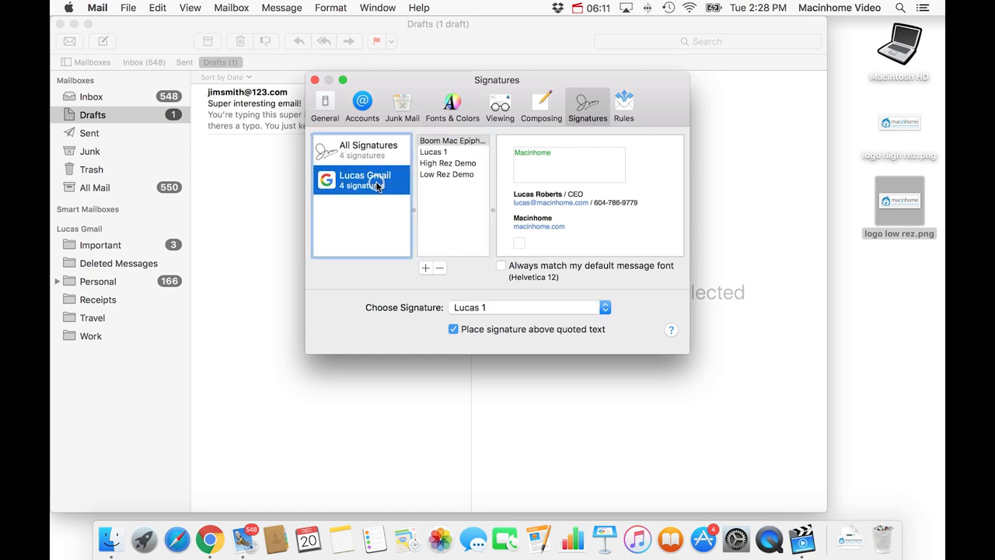
click(452, 141)
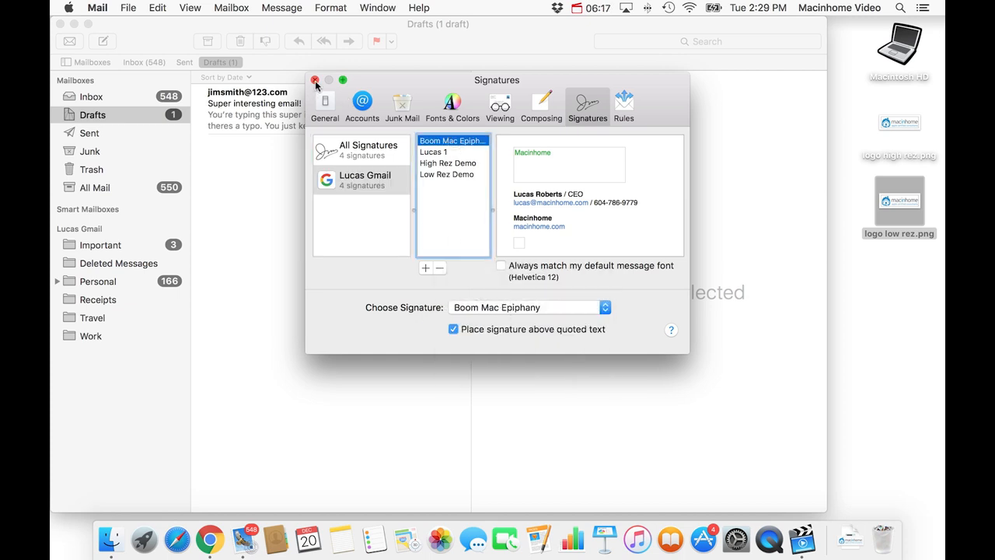
click(315, 80)
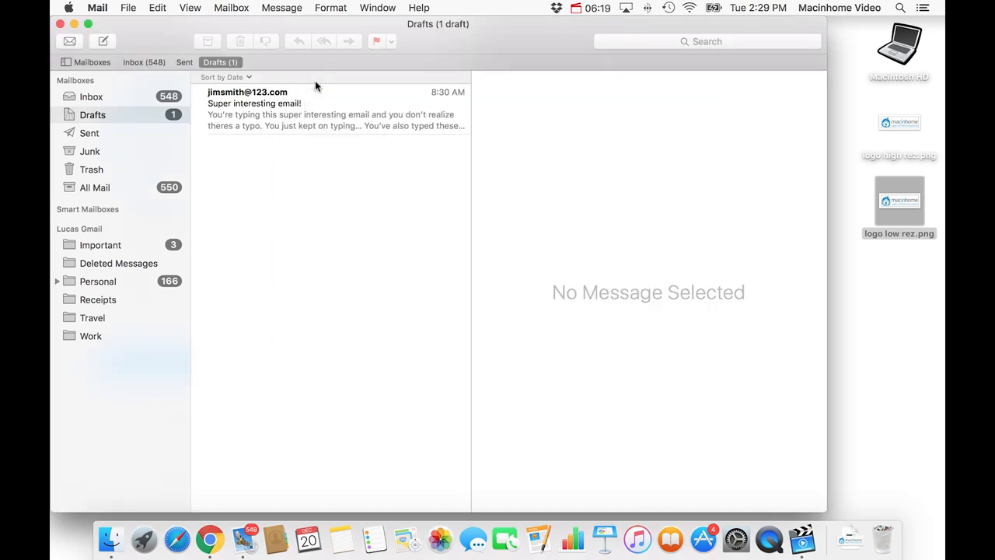
key(cmd+n)
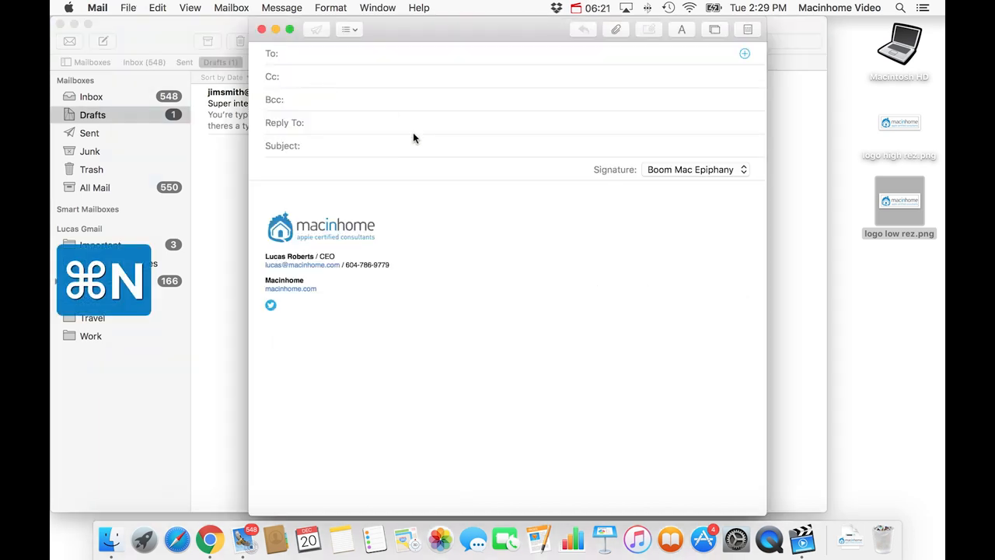